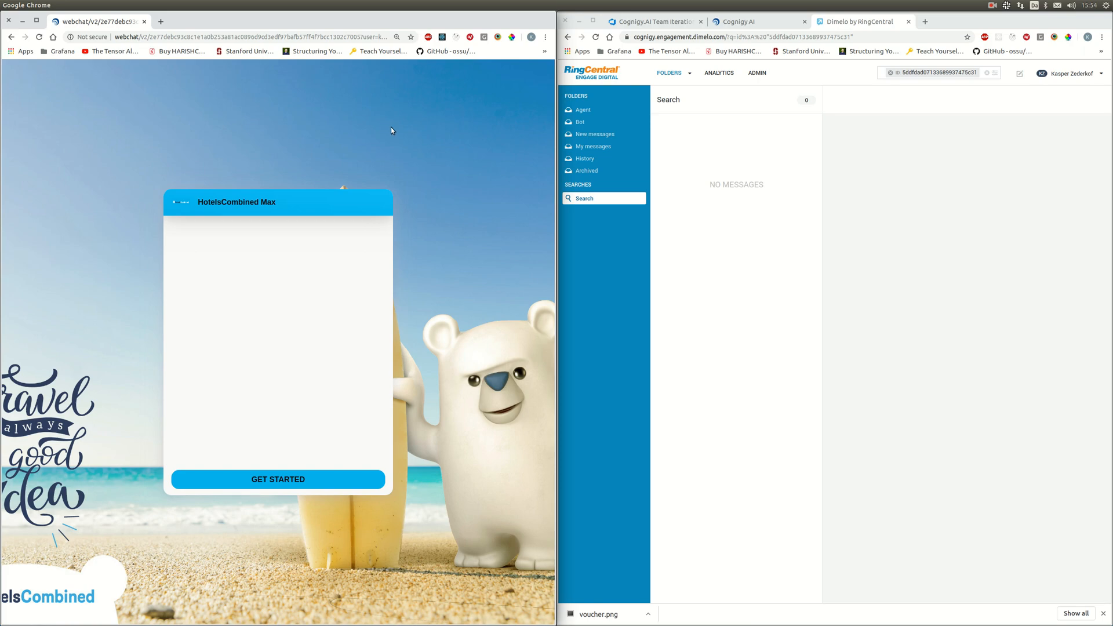
mouse_move(414, 172)
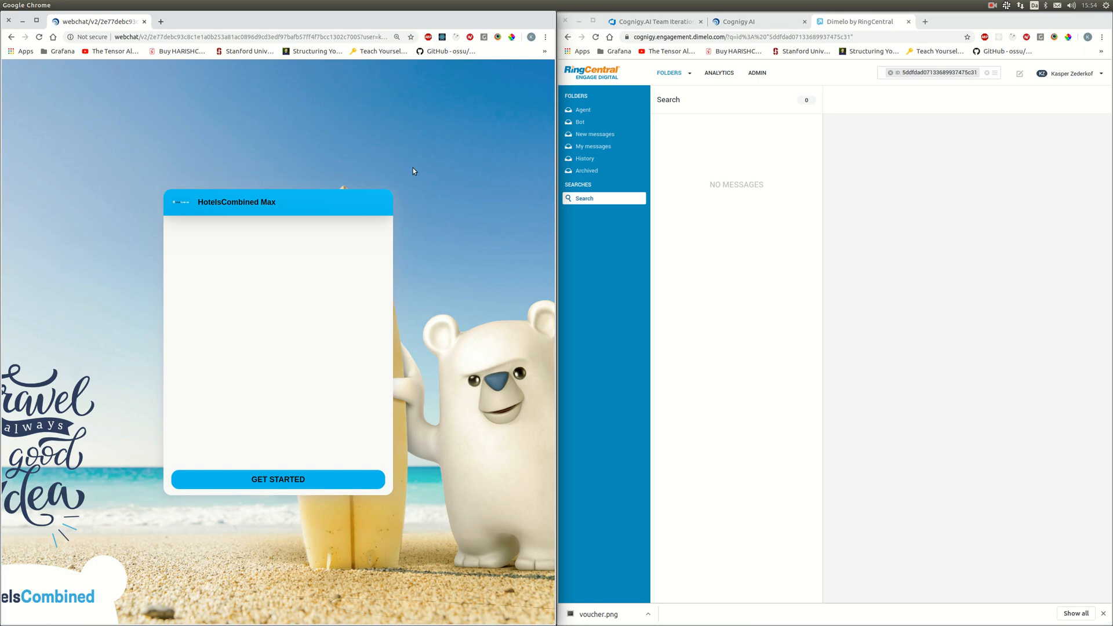
mouse_move(302, 505)
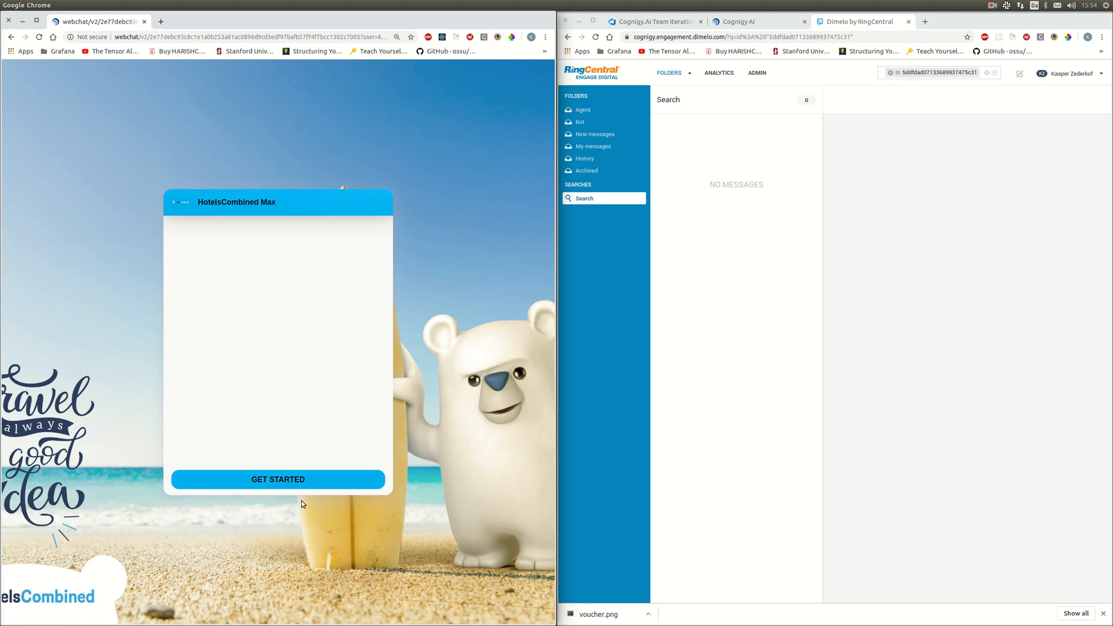
Start the HotelsCombined Max chat so the bot greets and asks Tokyo or Bangkok.
click(277, 478)
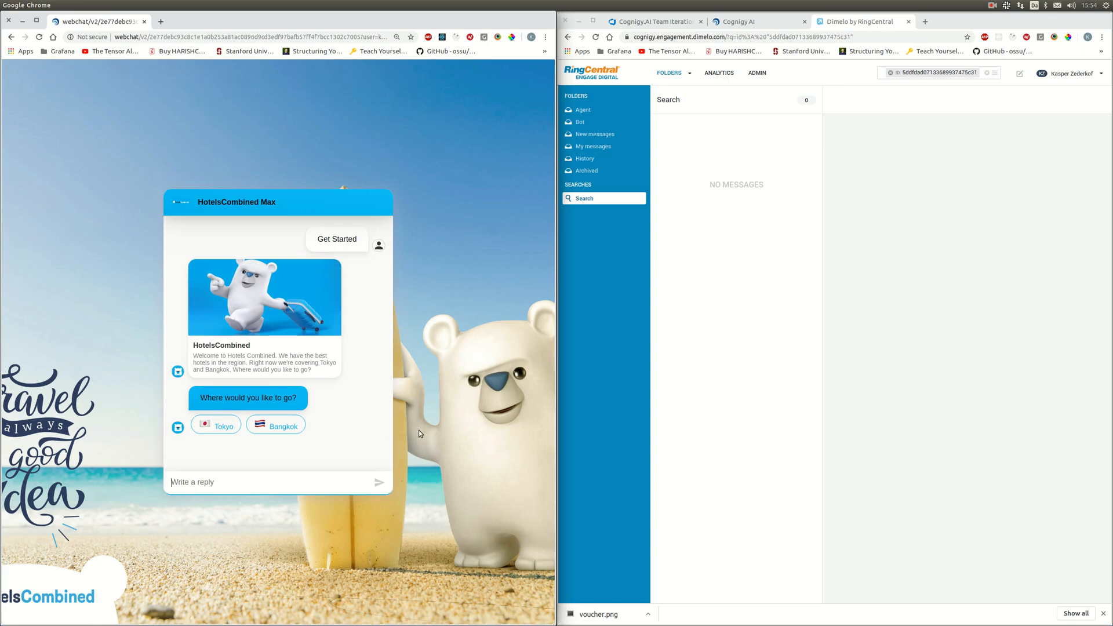
mouse_move(460, 418)
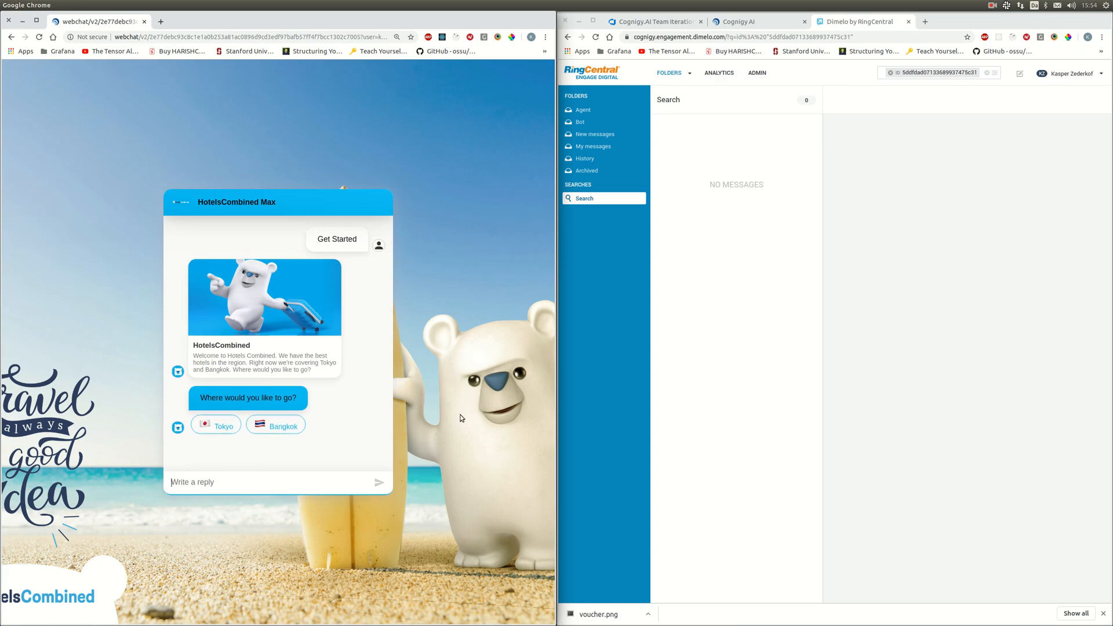
mouse_move(448, 416)
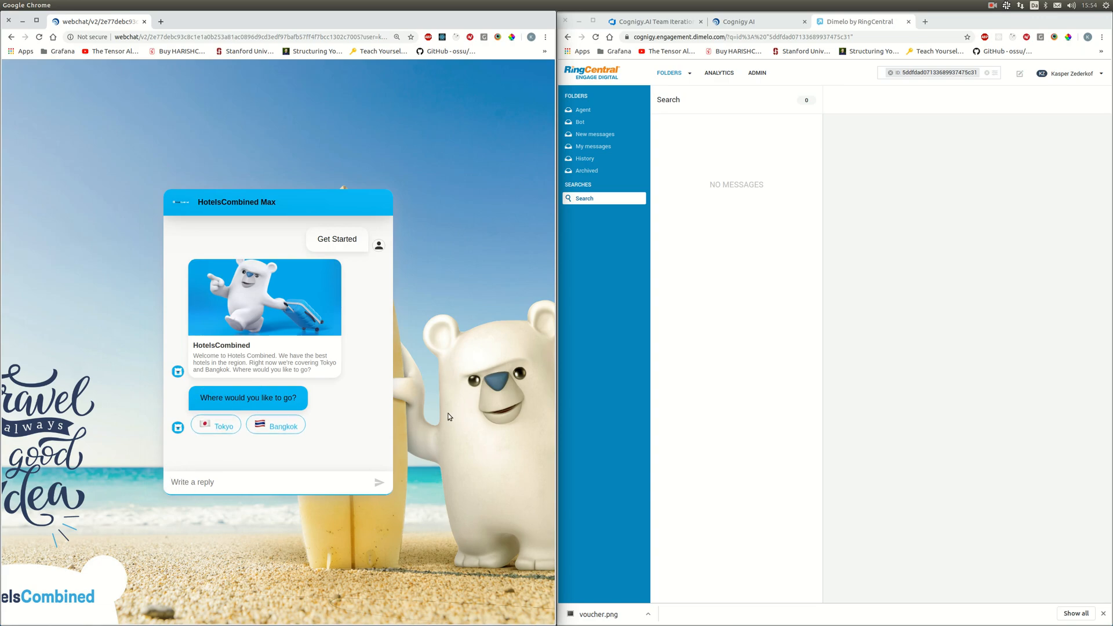
Open the customer's 'hello' conversation from New messages and choose Tokyo in the webchat.
click(594, 134)
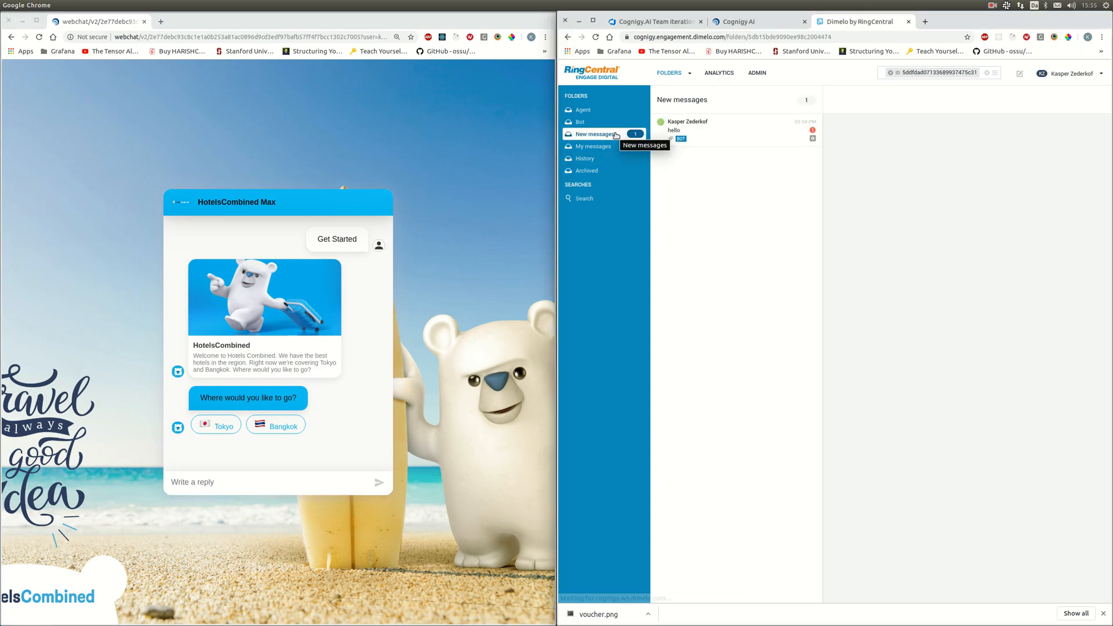
click(709, 131)
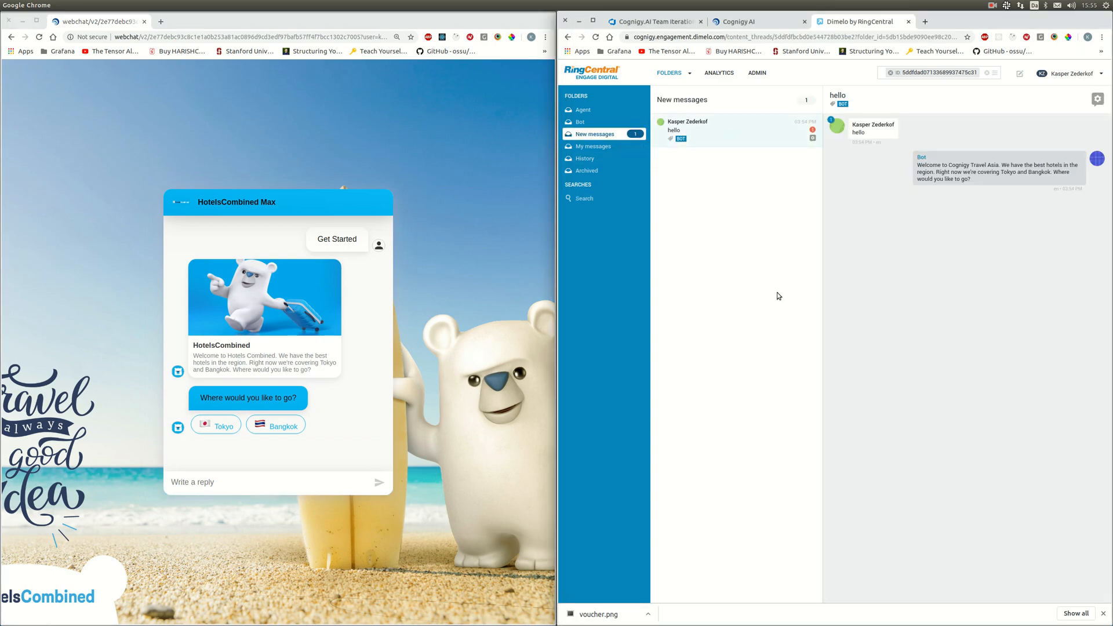
mouse_move(929, 228)
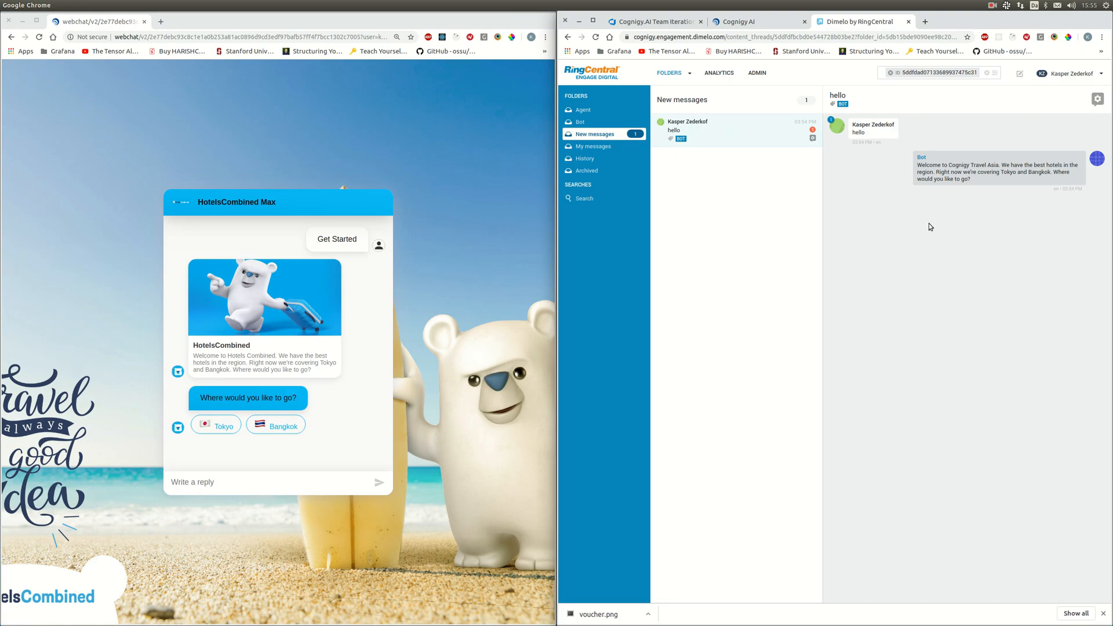
mouse_move(905, 237)
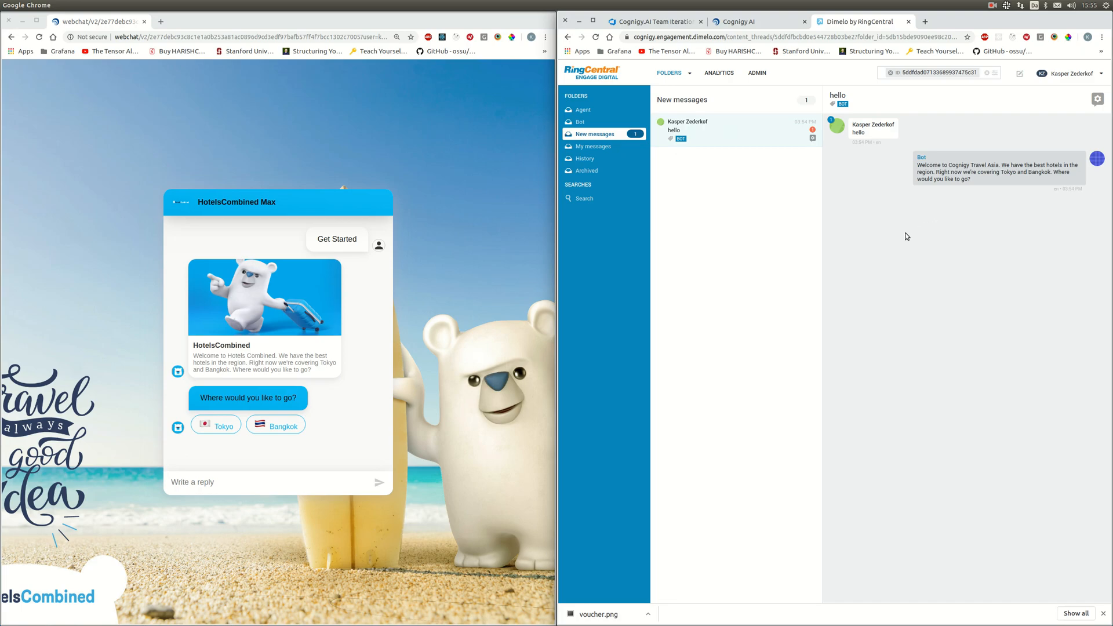
mouse_move(220, 425)
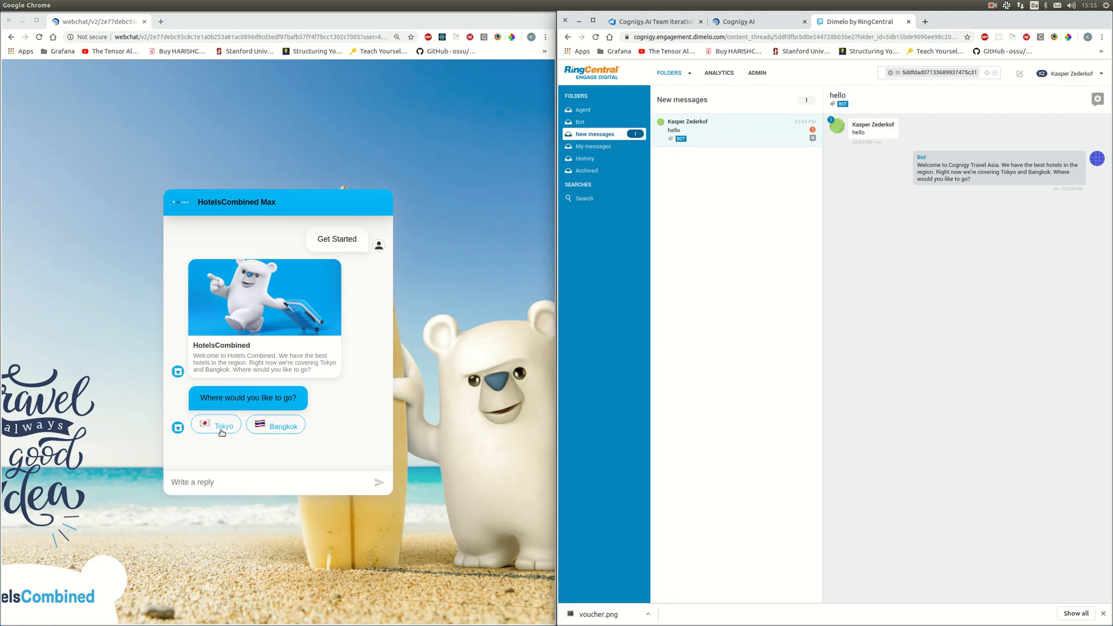
click(216, 424)
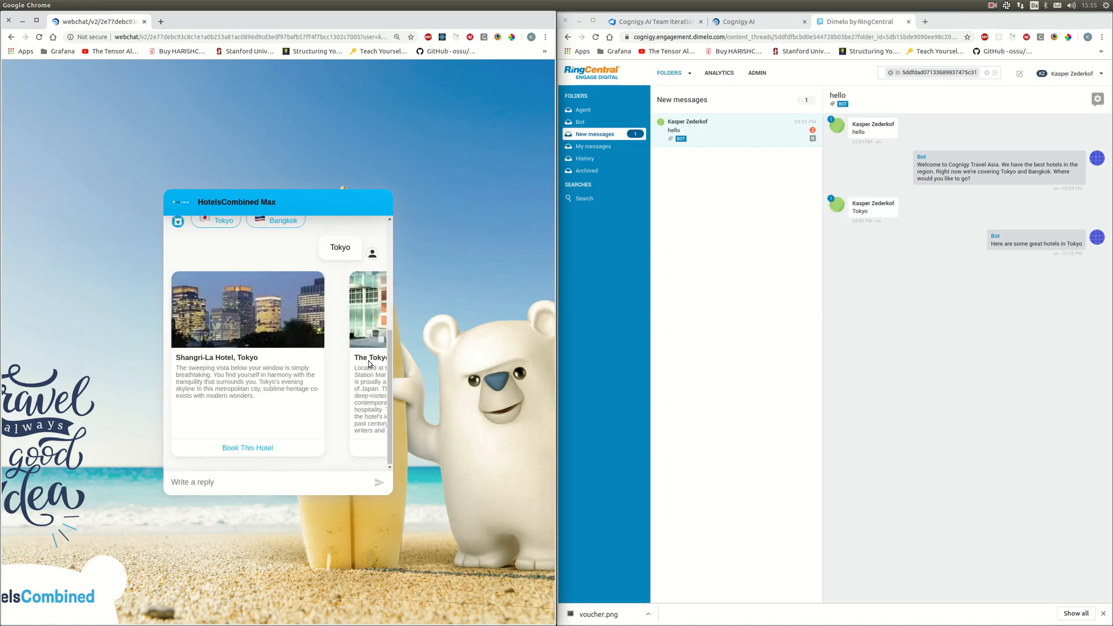
mouse_move(561, 310)
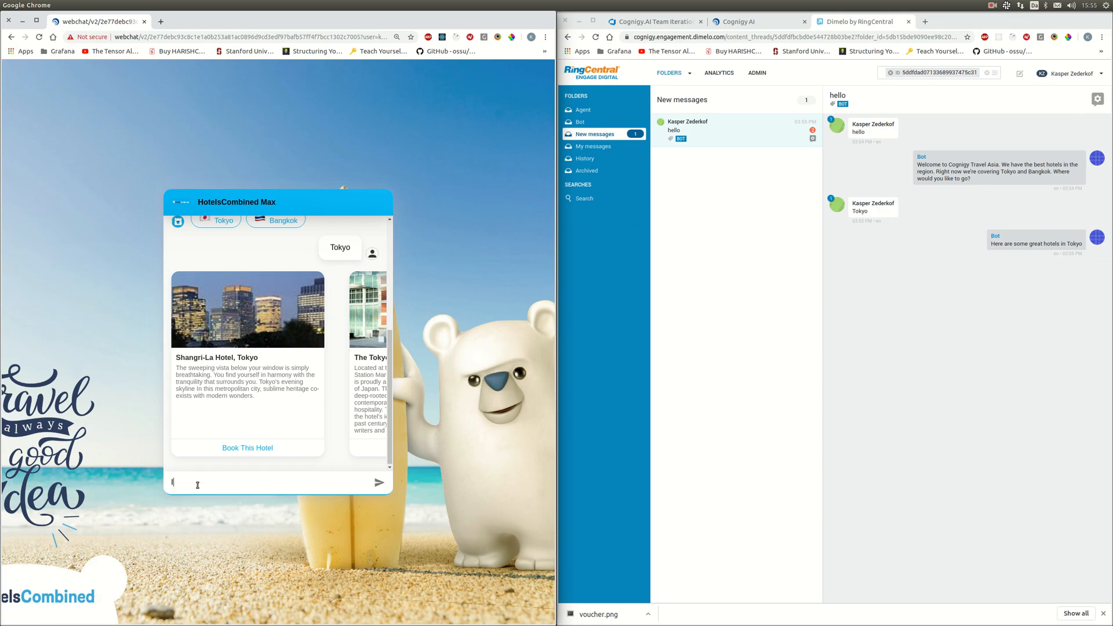
Send 'I want to go to bakok' so the bot offers forwarding to an agent.
text(I want to go t)
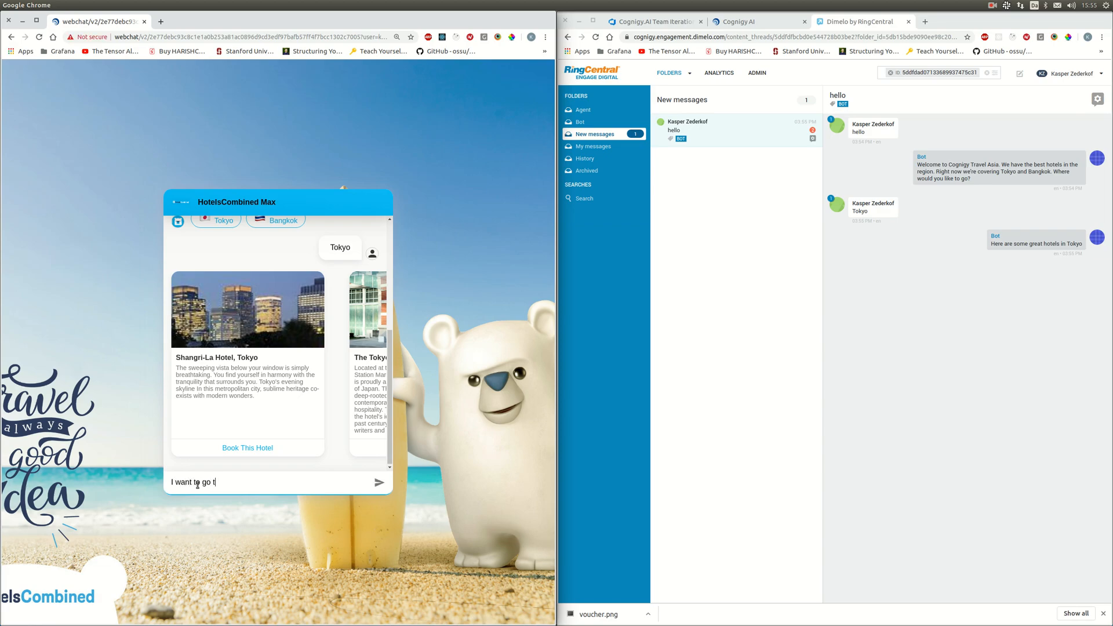
text(o bakok)
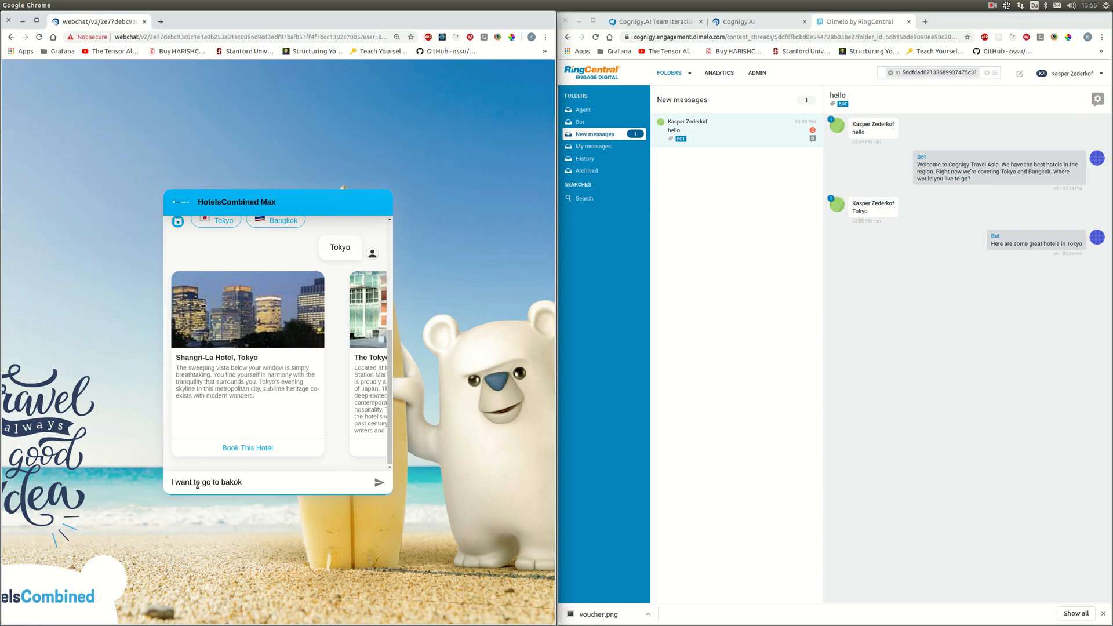
click(380, 482)
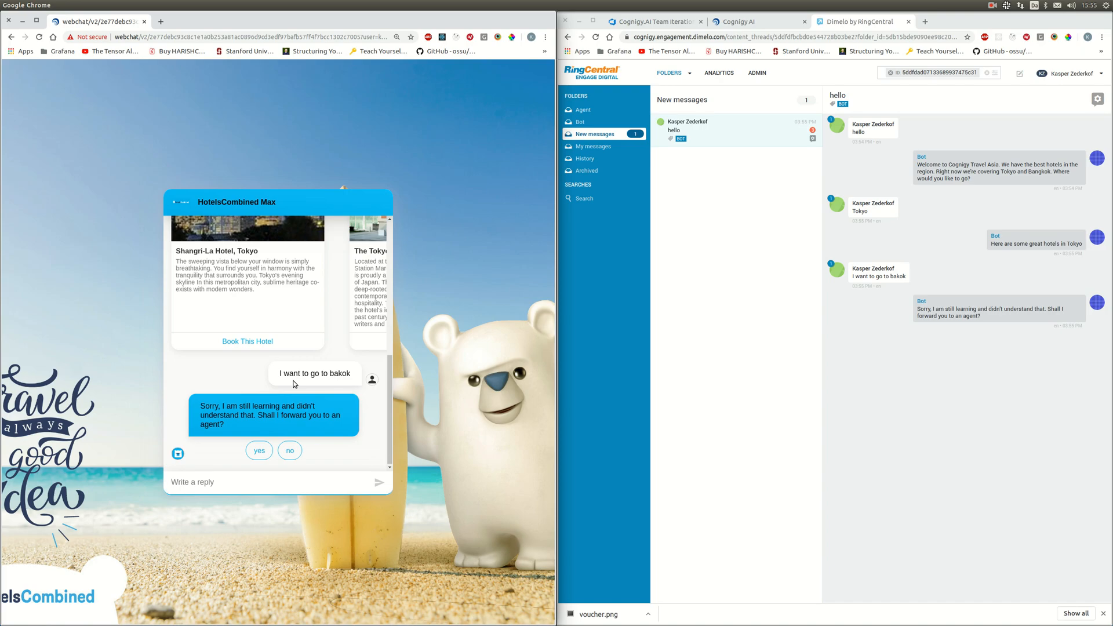
Accept forwarding with 'yes' and send a test message 'sd' while queued.
click(258, 449)
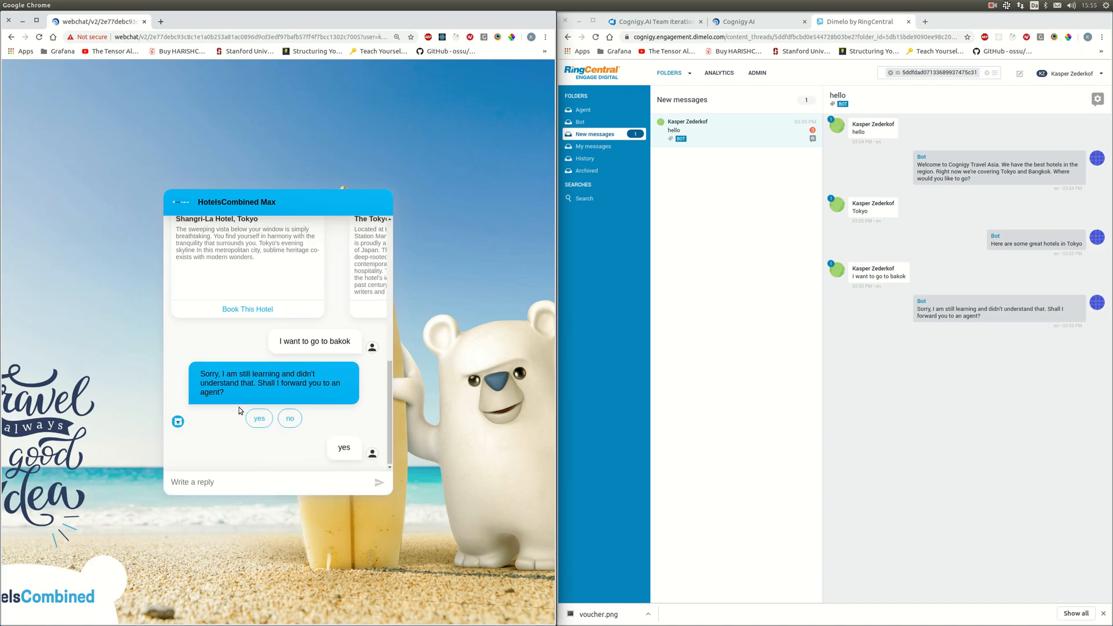
click(259, 419)
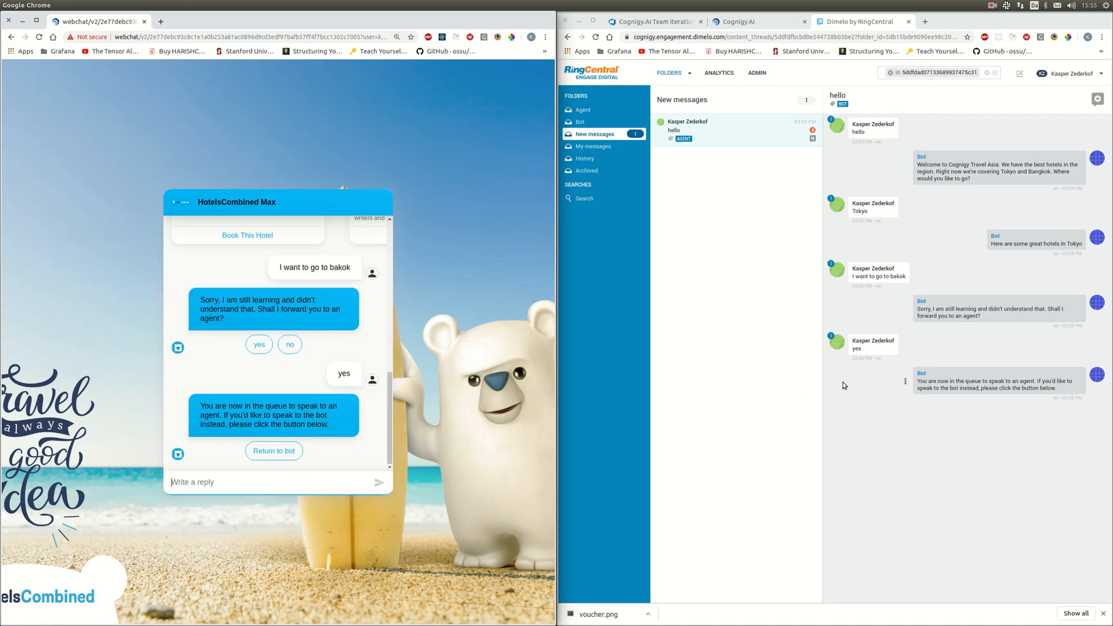
mouse_move(339, 445)
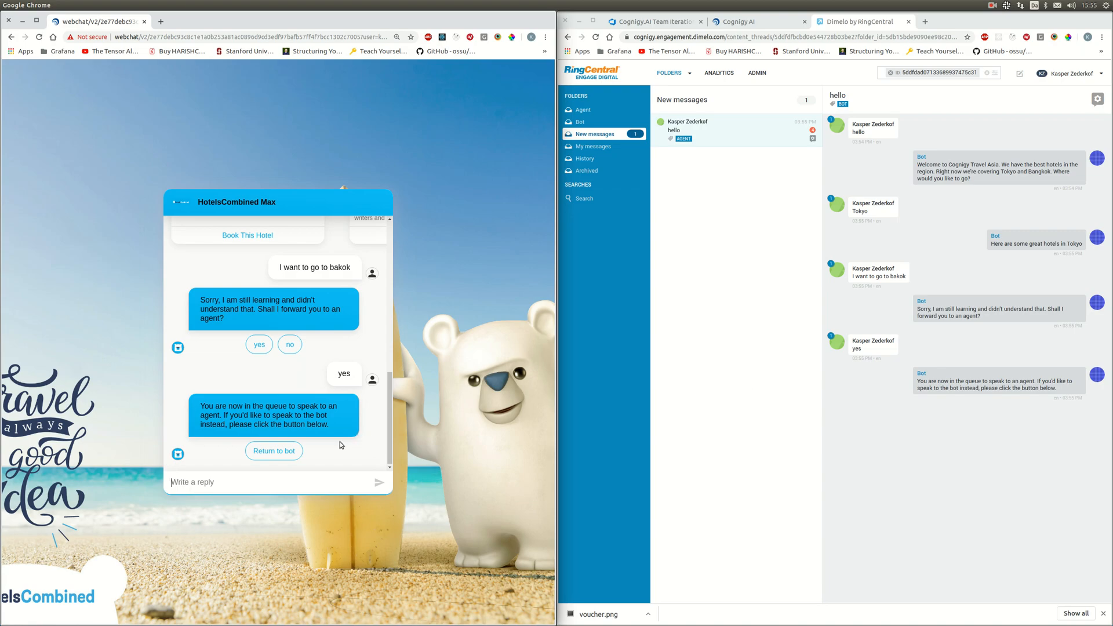
text(sd)
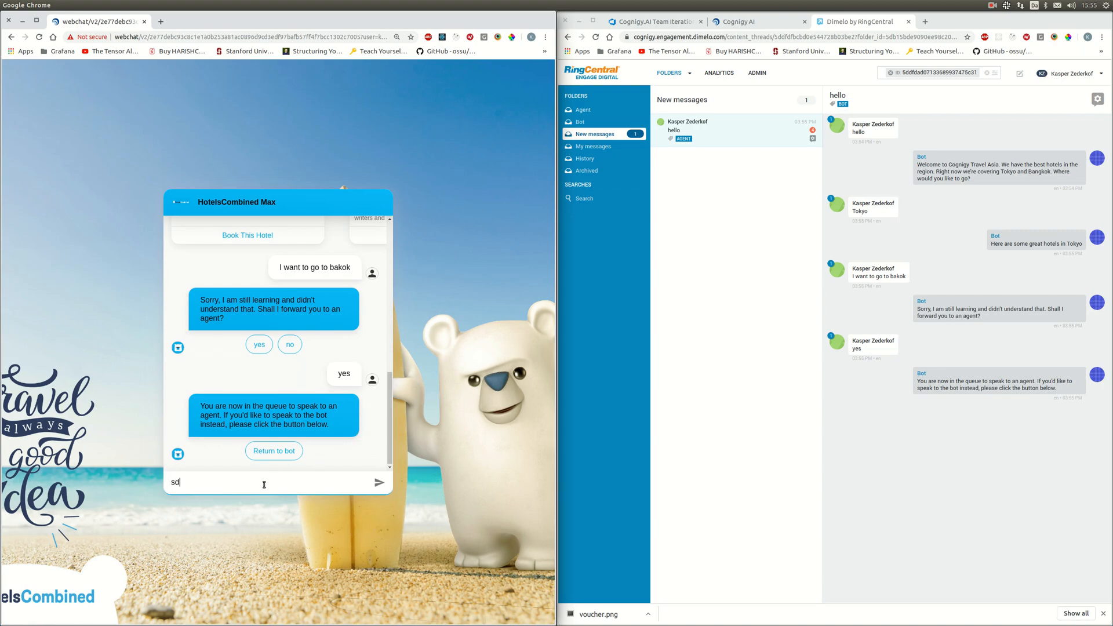
key(Return)
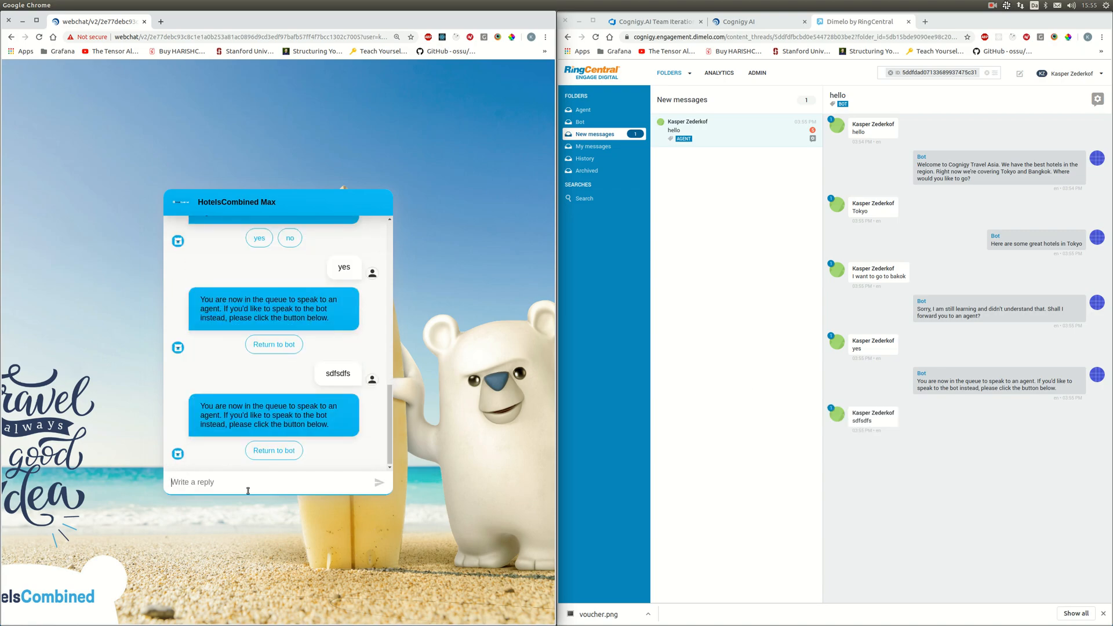
click(274, 450)
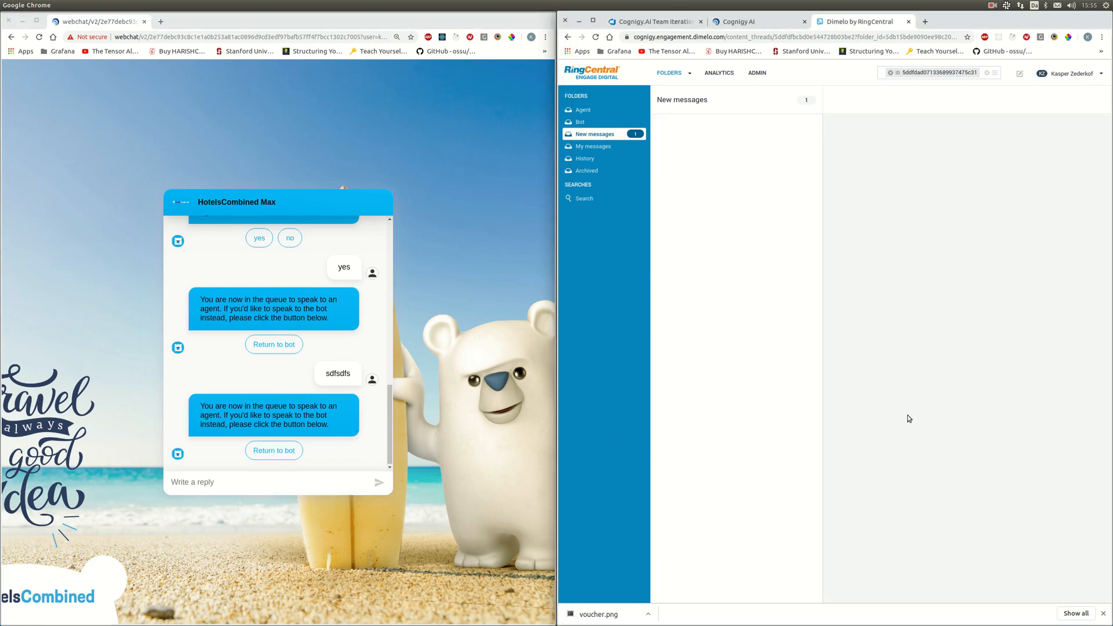
Take the queued conversation from the Agent folder and send the customer a greeting.
click(583, 109)
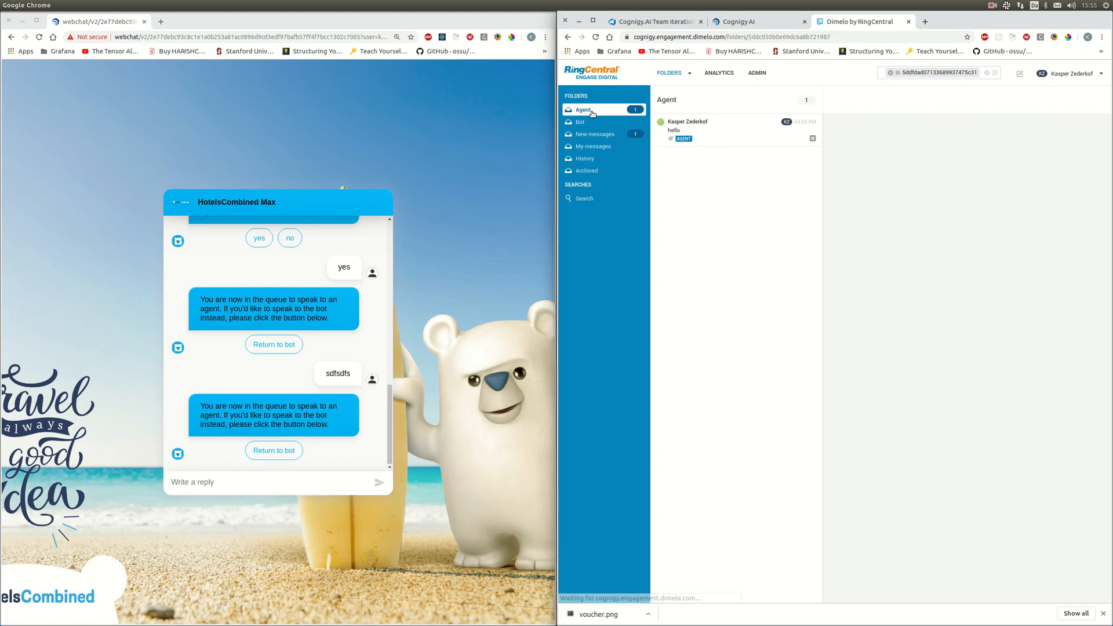
click(736, 130)
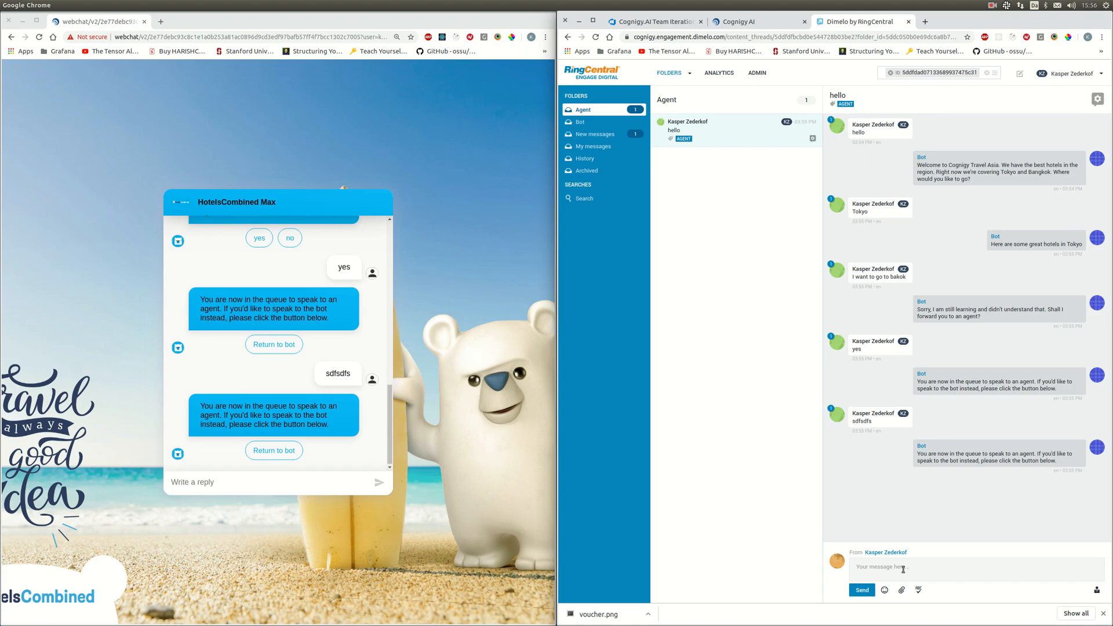
text(hi there, this is the agent)
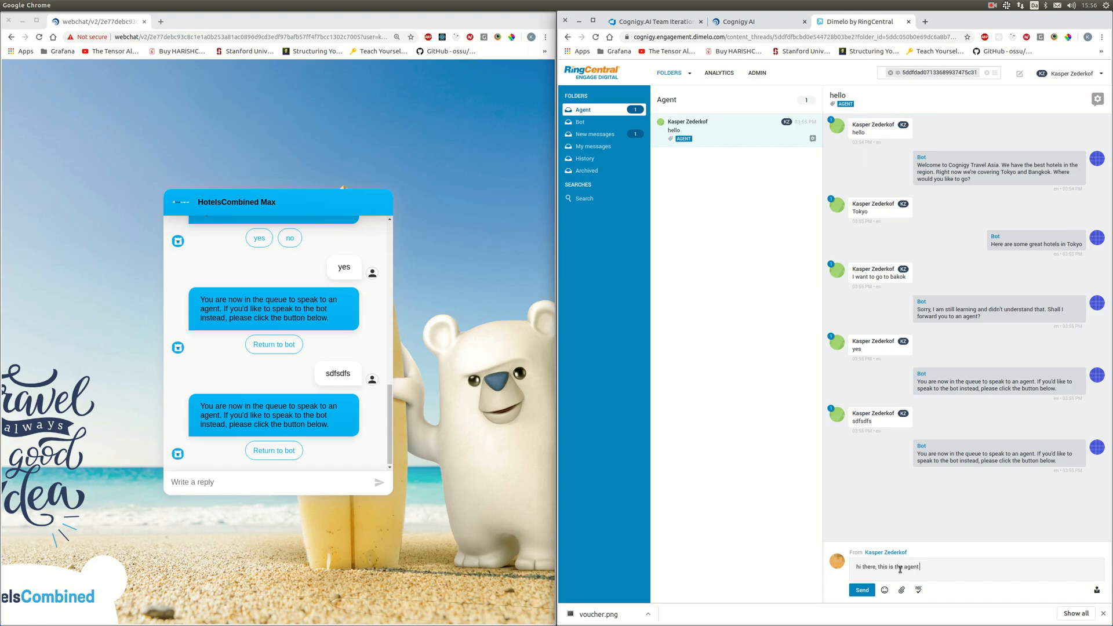
text(, how ma)
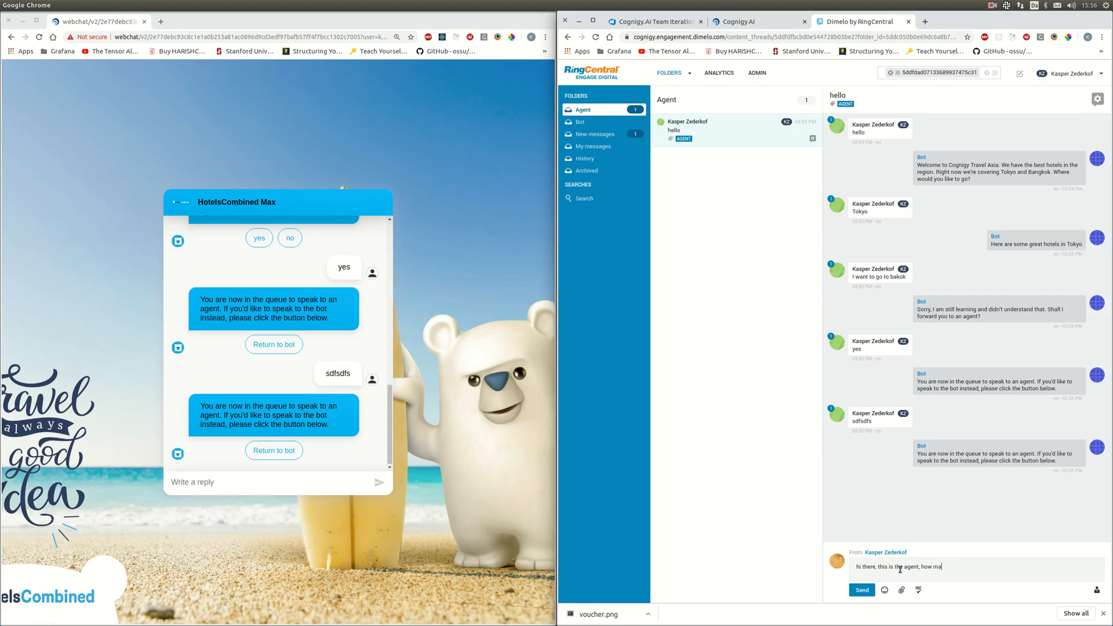
click(861, 590)
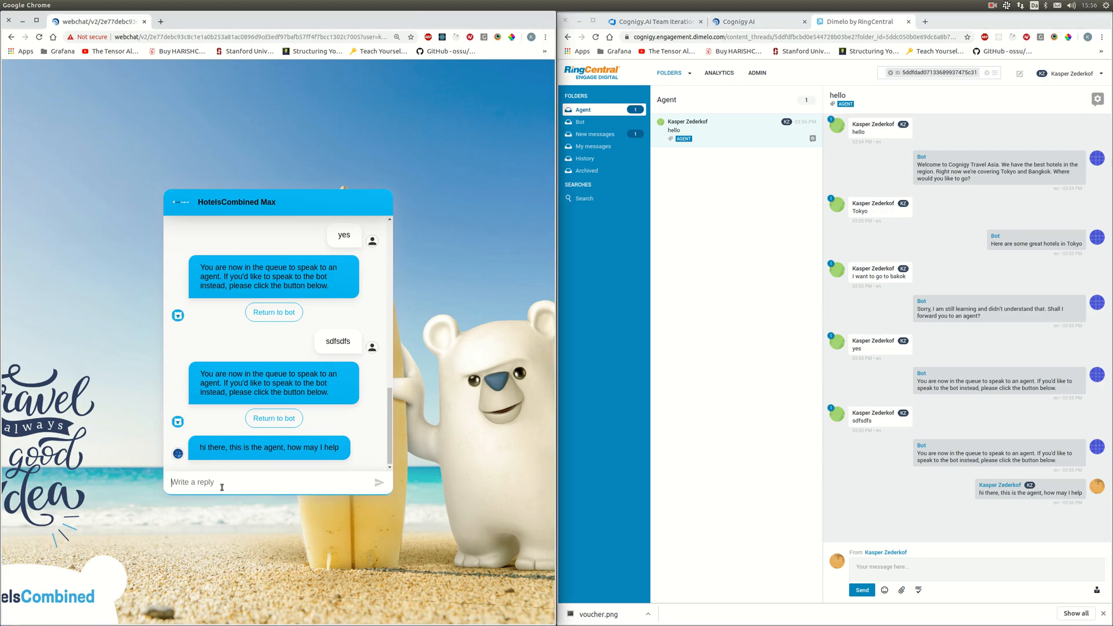
Reply 'Sounds great, how about one of these hotels?' to the Thailand request.
text(I wa)
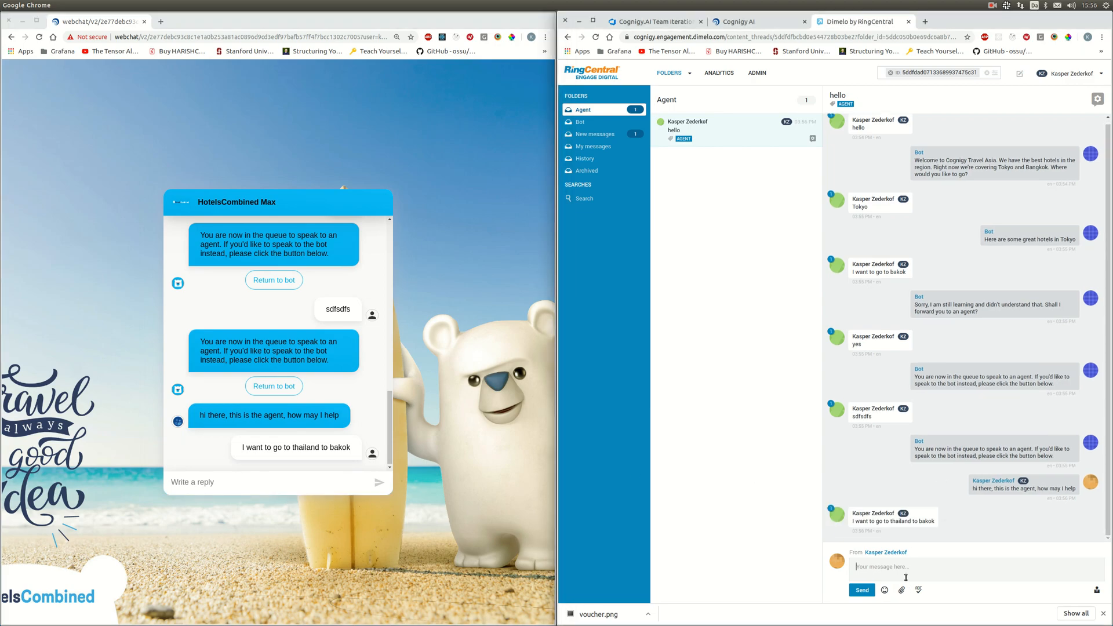
text(Sounds great, how about)
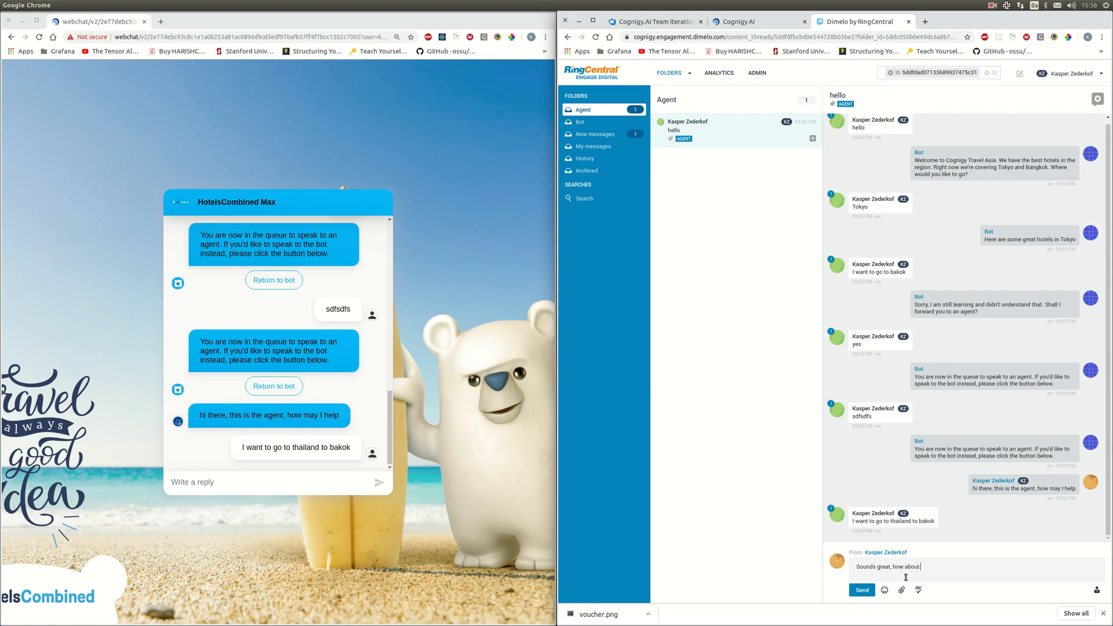
text(one of these hotels)
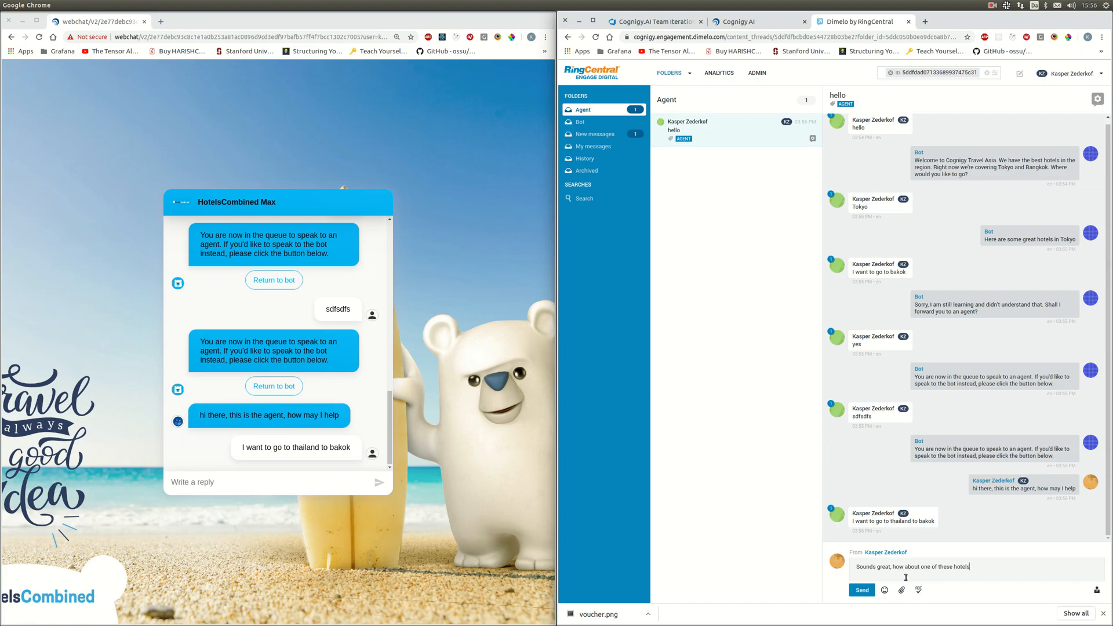
click(861, 590)
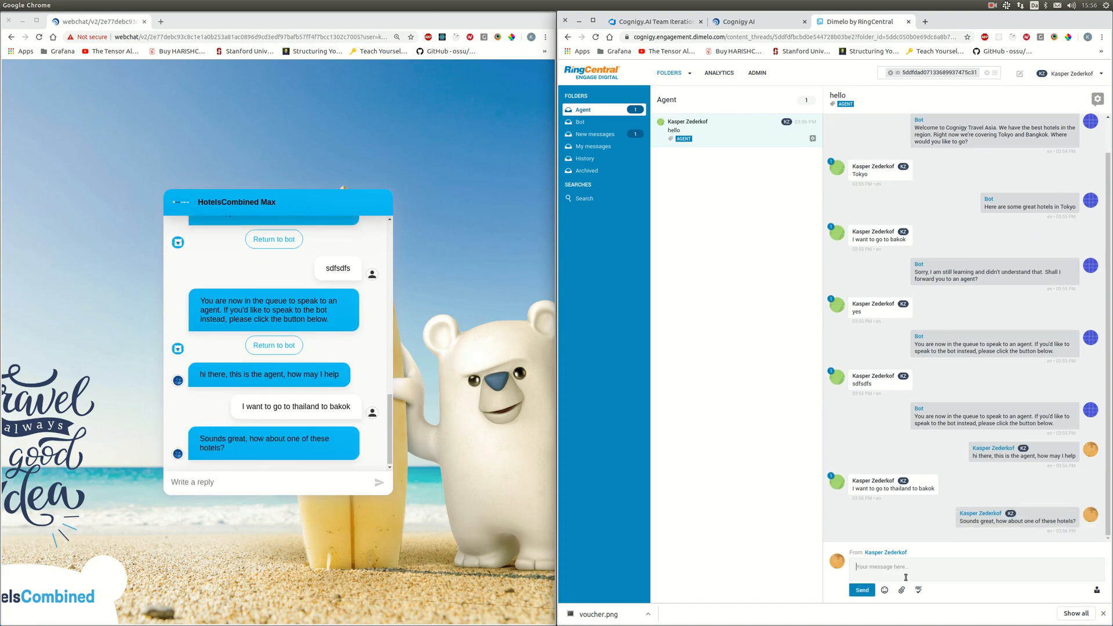
Send '/bot showHotels bangkok' so the bot shows its Bangkok hotel gallery.
text(/)
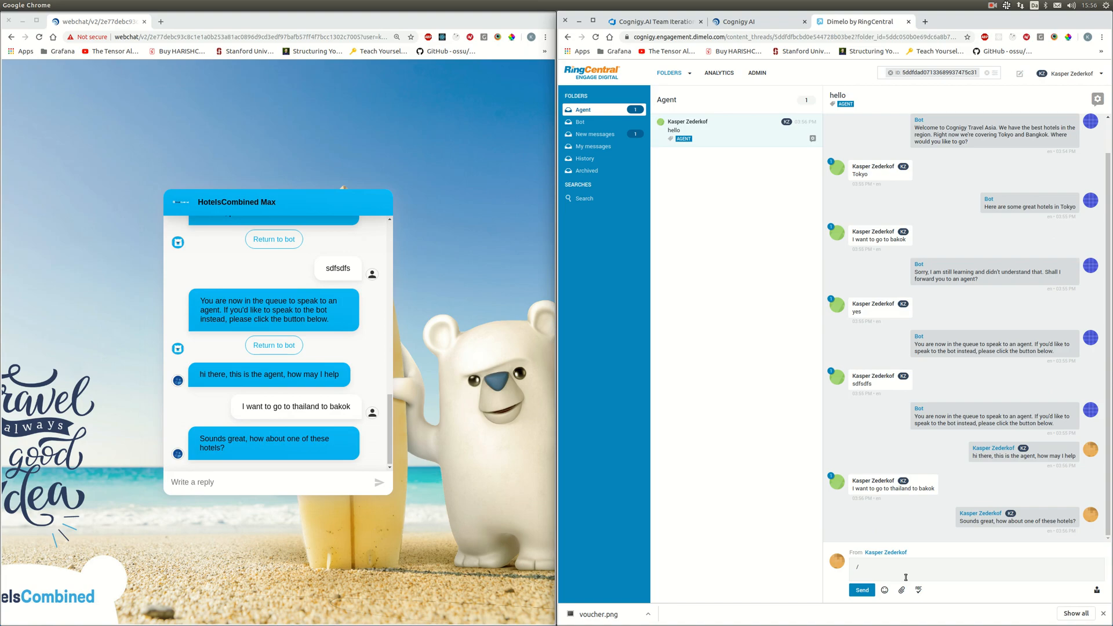
text(bot)
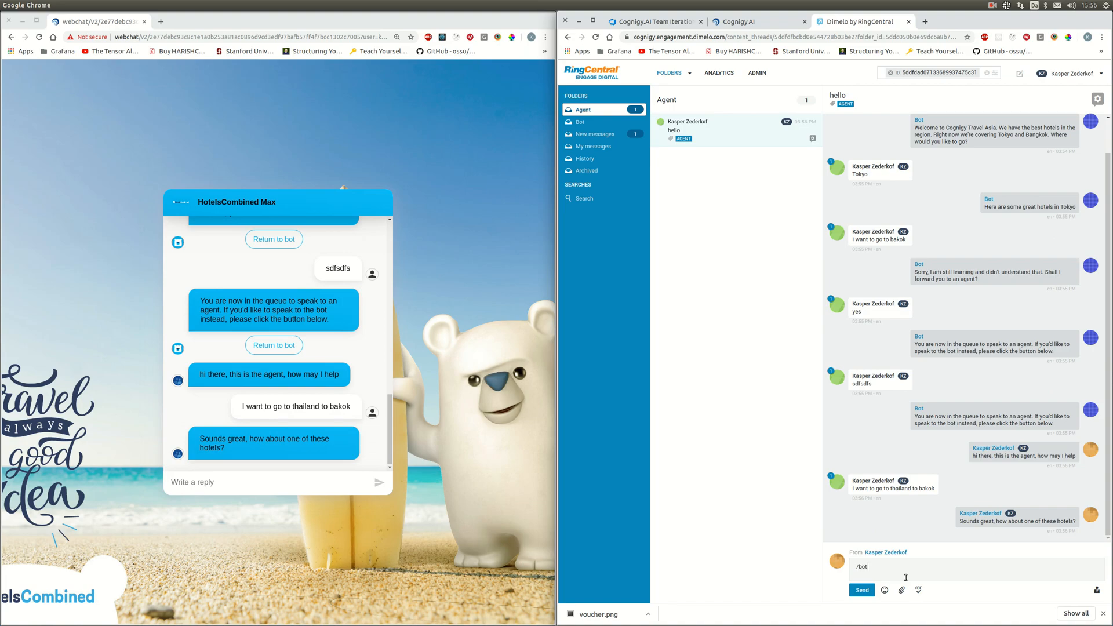
text(showHotel)
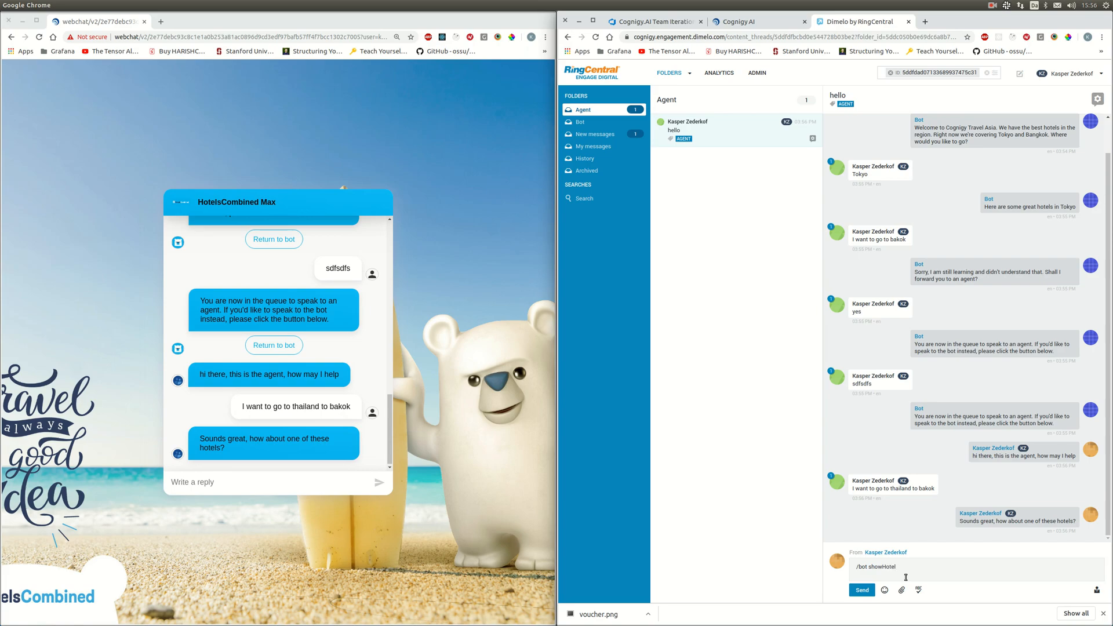
text(s)
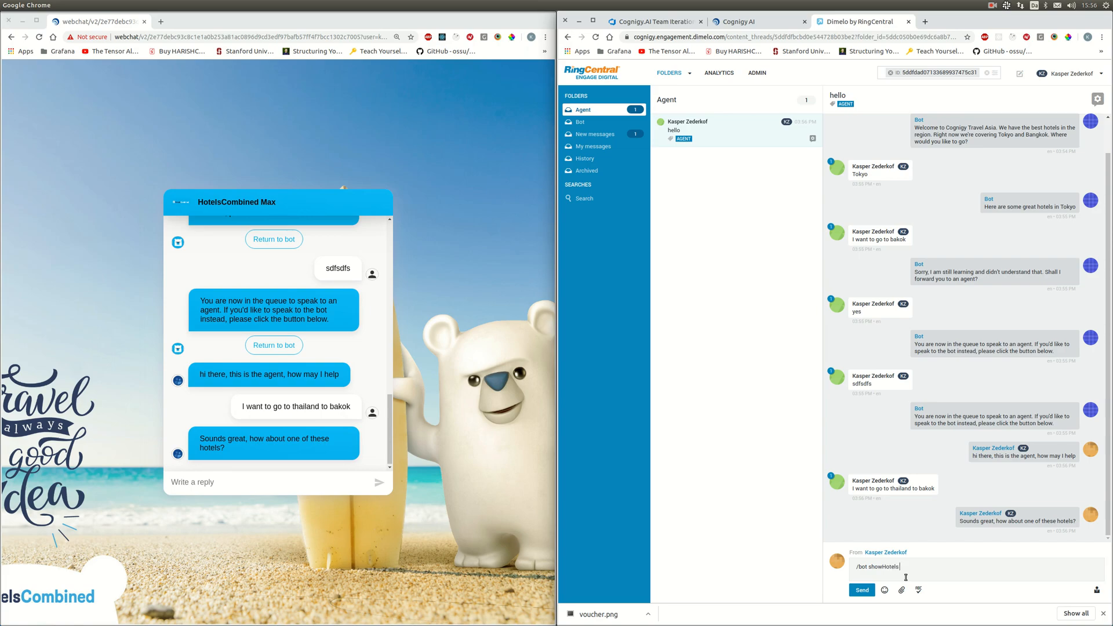
text(bangkok)
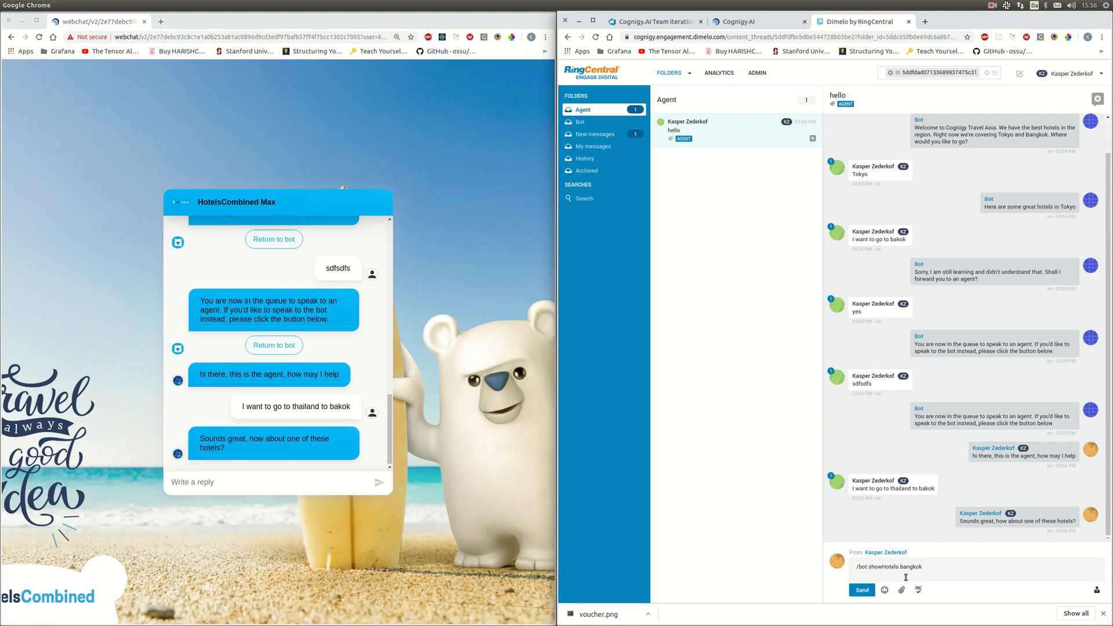
click(861, 590)
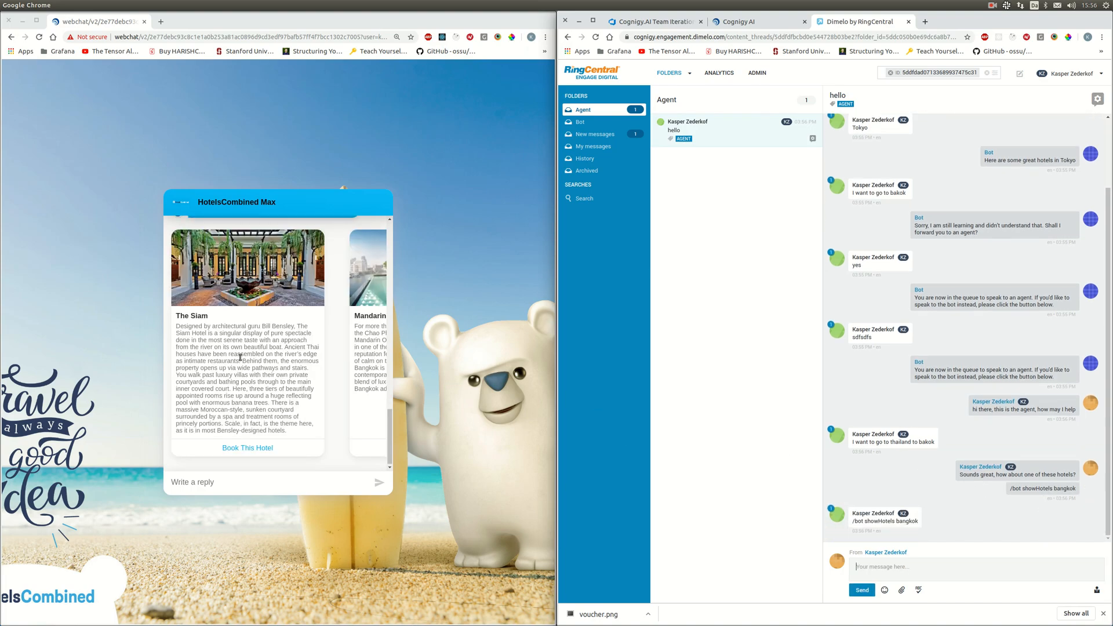
scroll(right, 3)
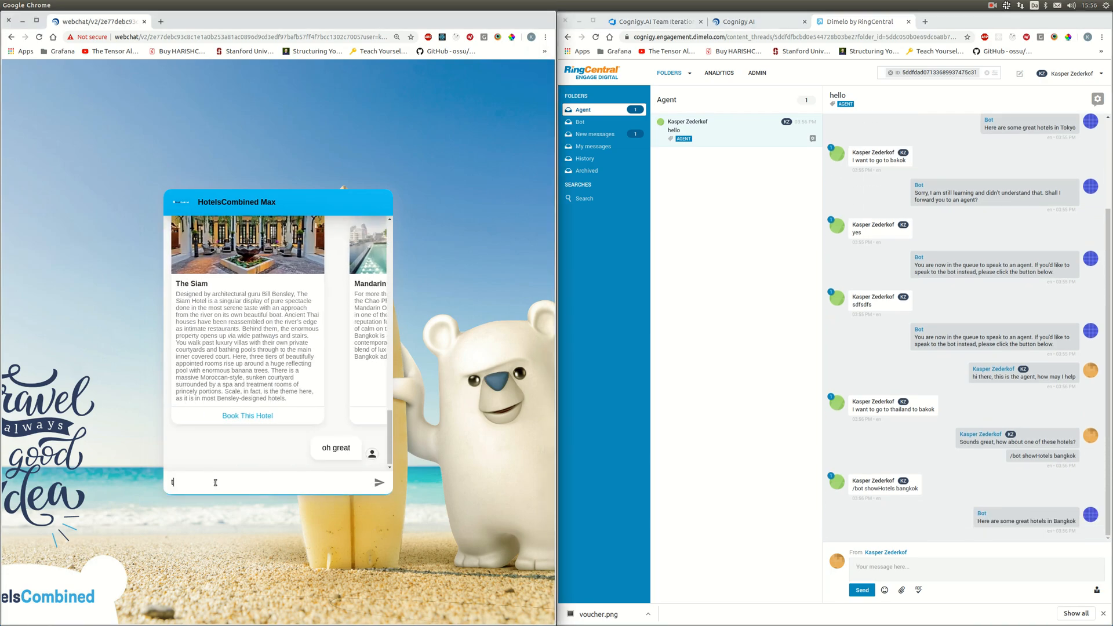
Ask the customer 'can I help you with anything else?'.
text(thanks)
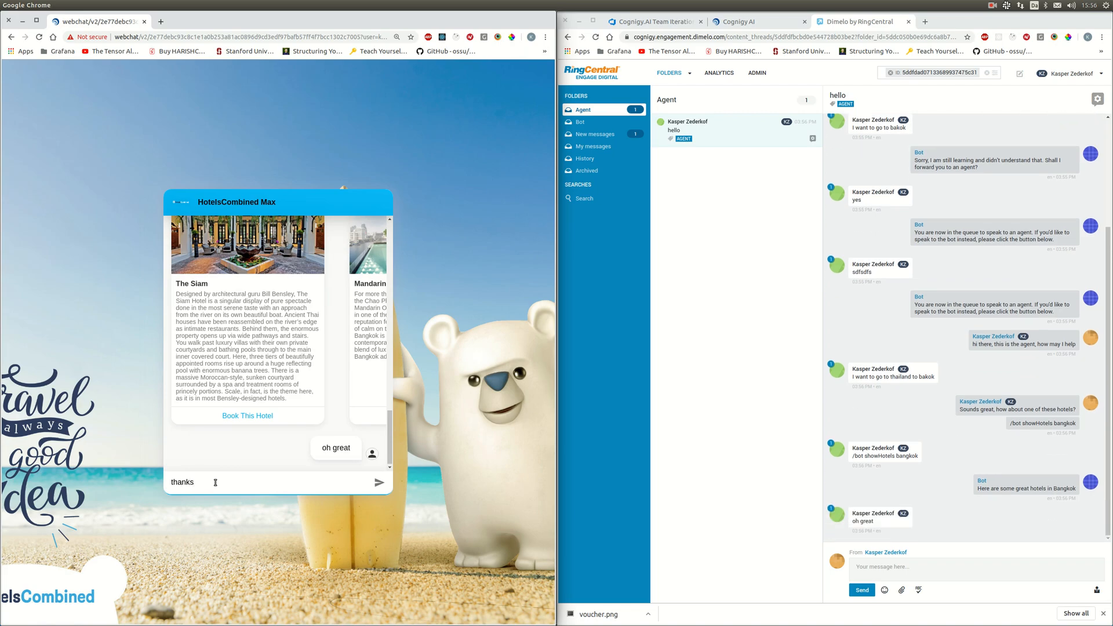
click(379, 483)
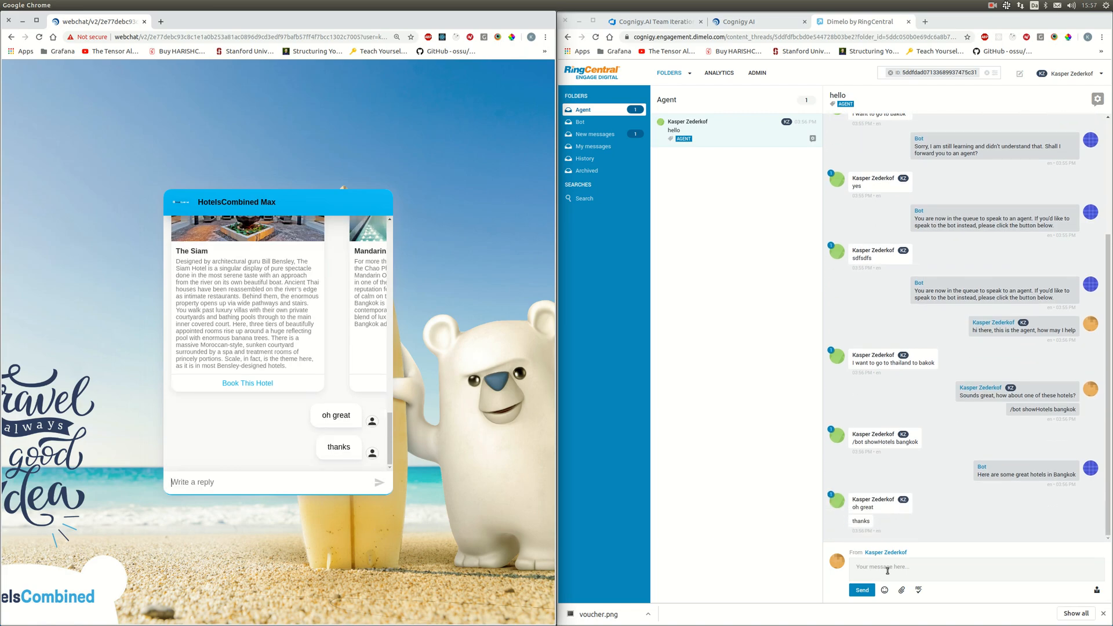
text(can I help you with anythi)
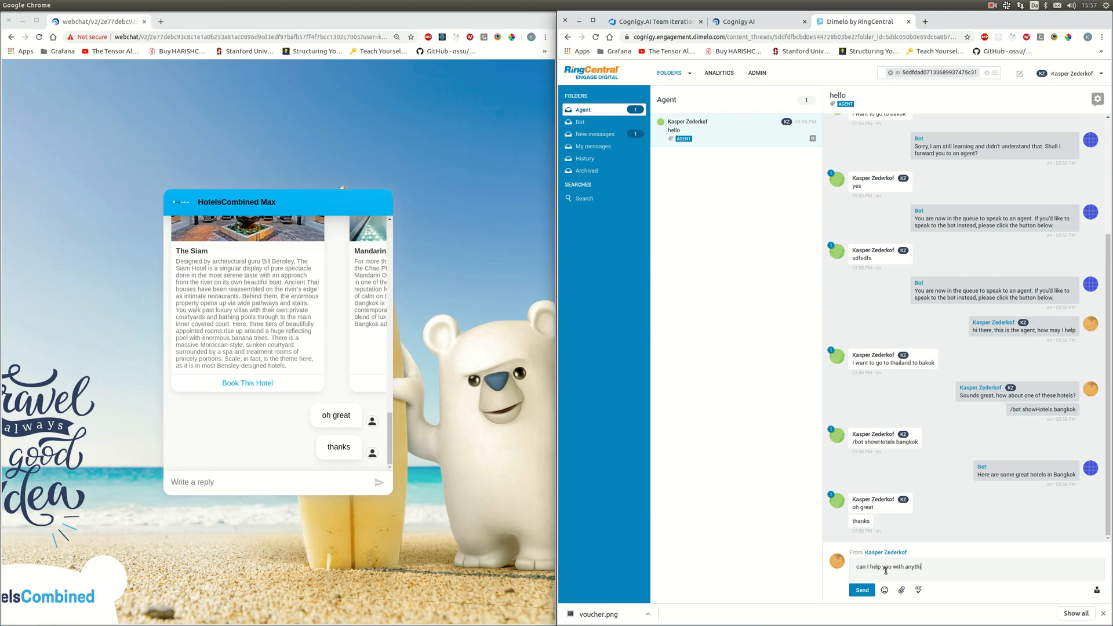
click(862, 590)
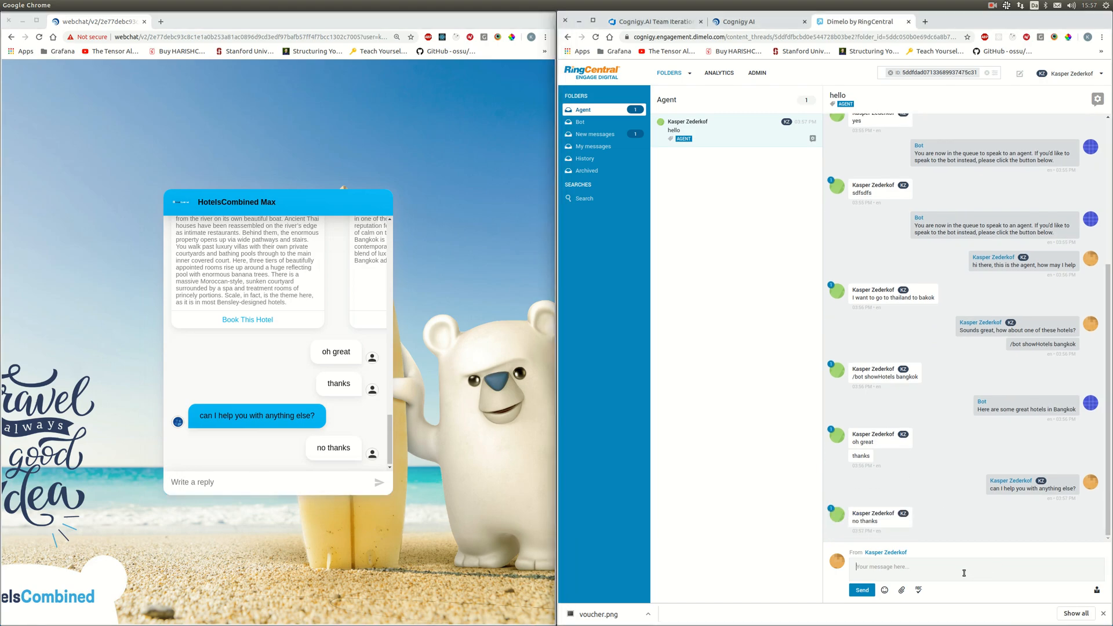
Draft the message 'here is a voucher for you'.
text(bye by)
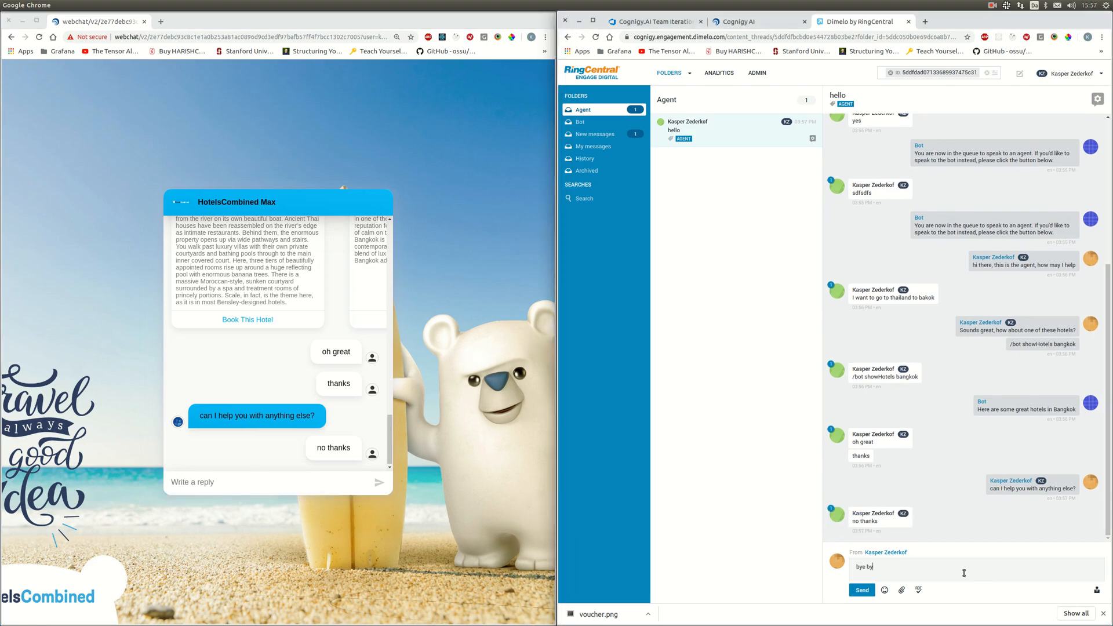
text(here*s)
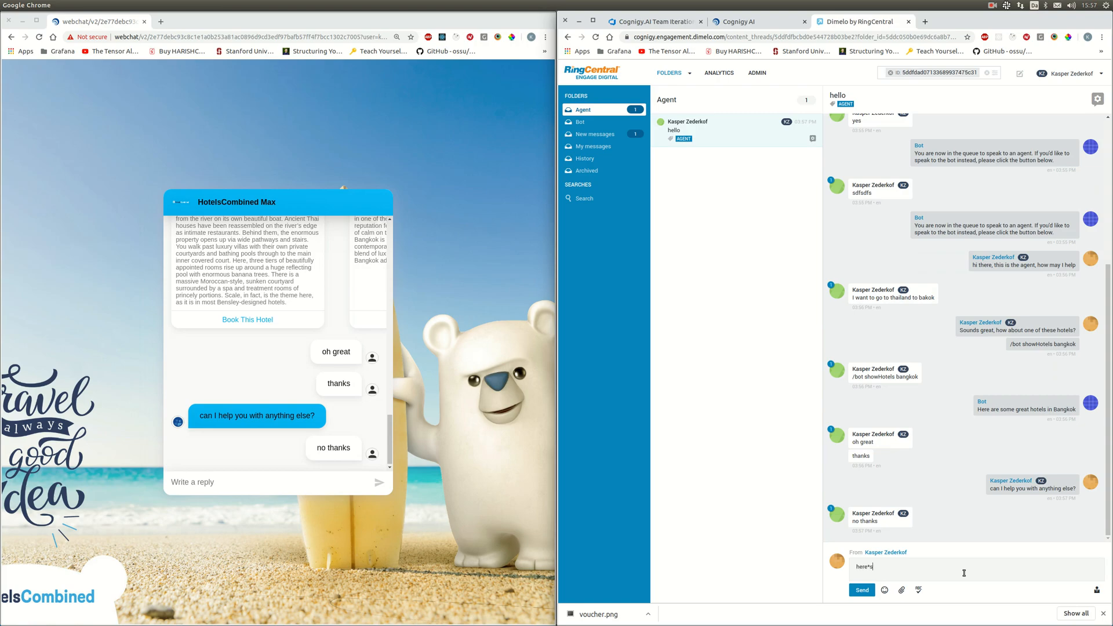
text(here is a vo)
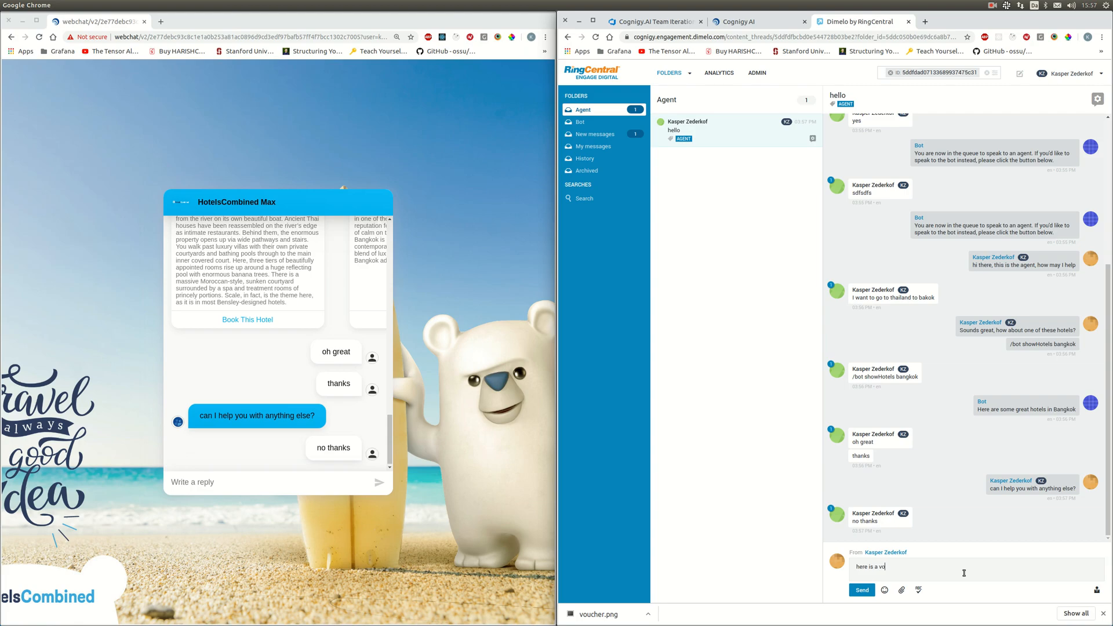
text(ucher for you)
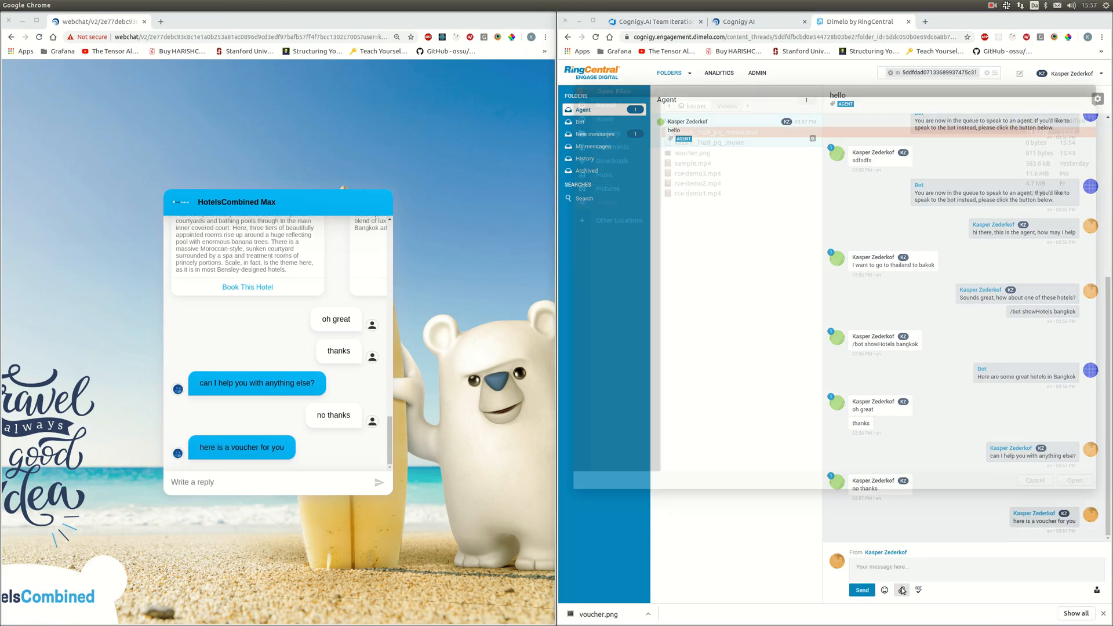
Send the voucher message with voucher.png attached as the QR code image.
click(901, 590)
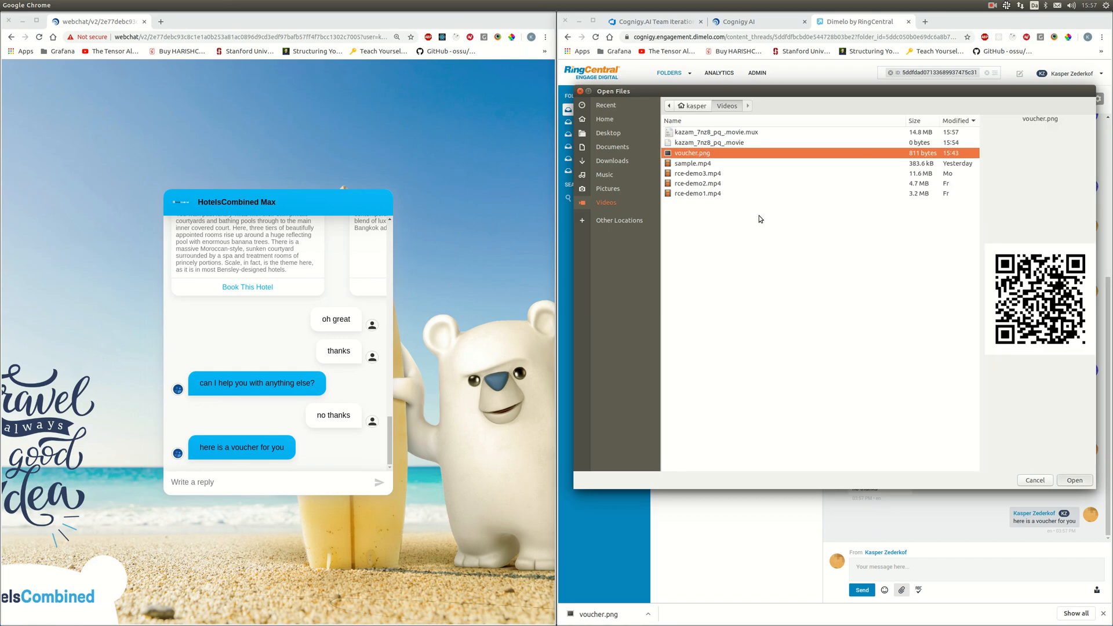
click(1073, 479)
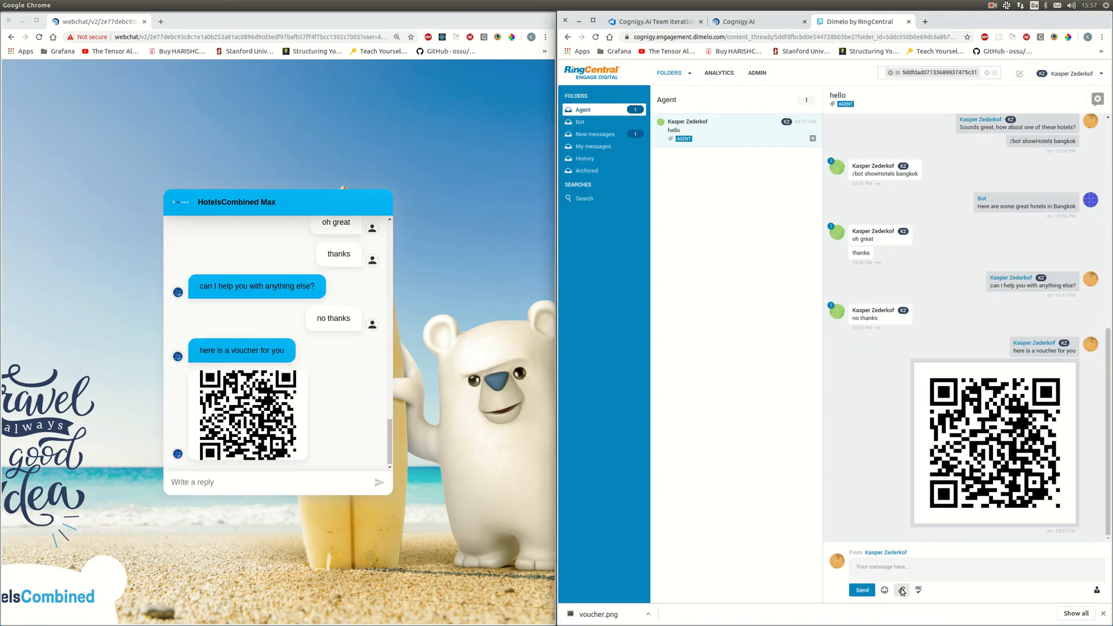
click(902, 590)
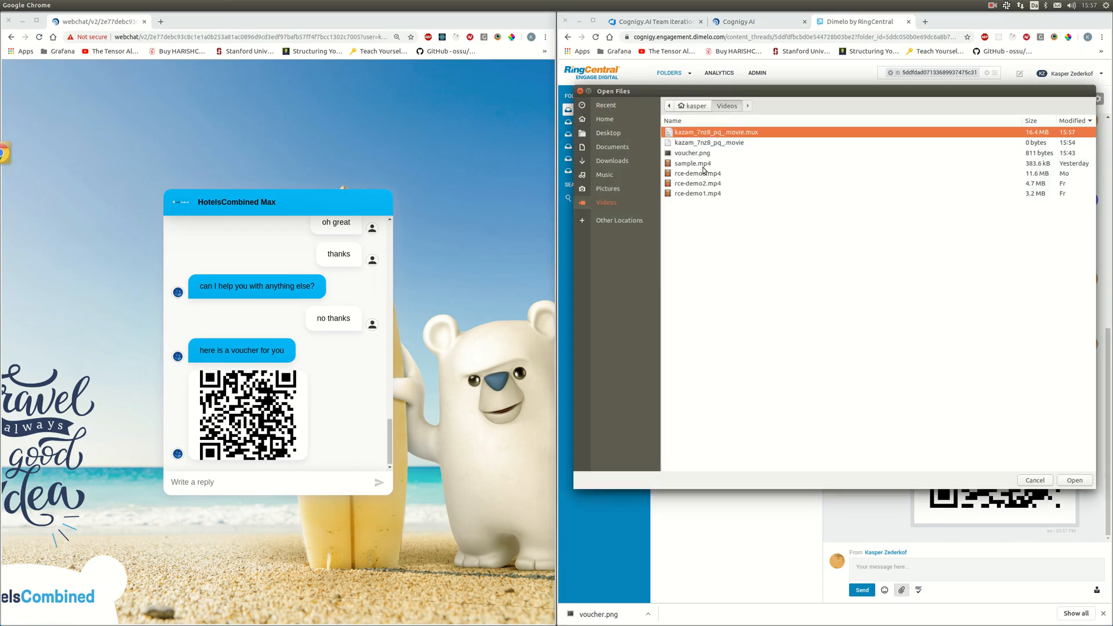
Send sample.mp4 with 'and here is video and with that I will let you go...'.
click(1073, 480)
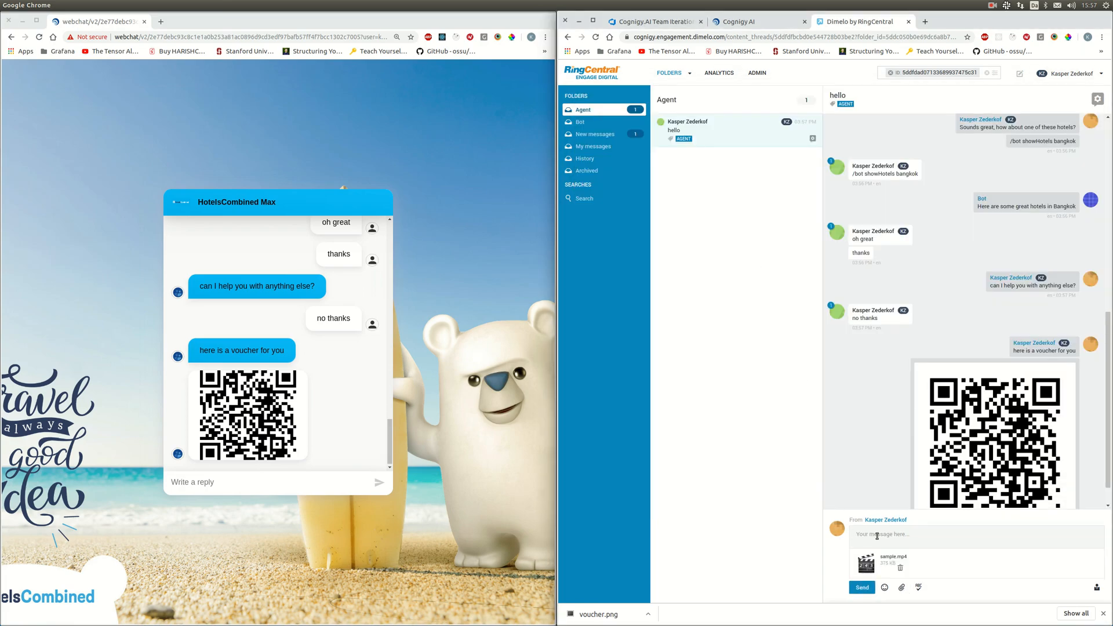
text(and here is)
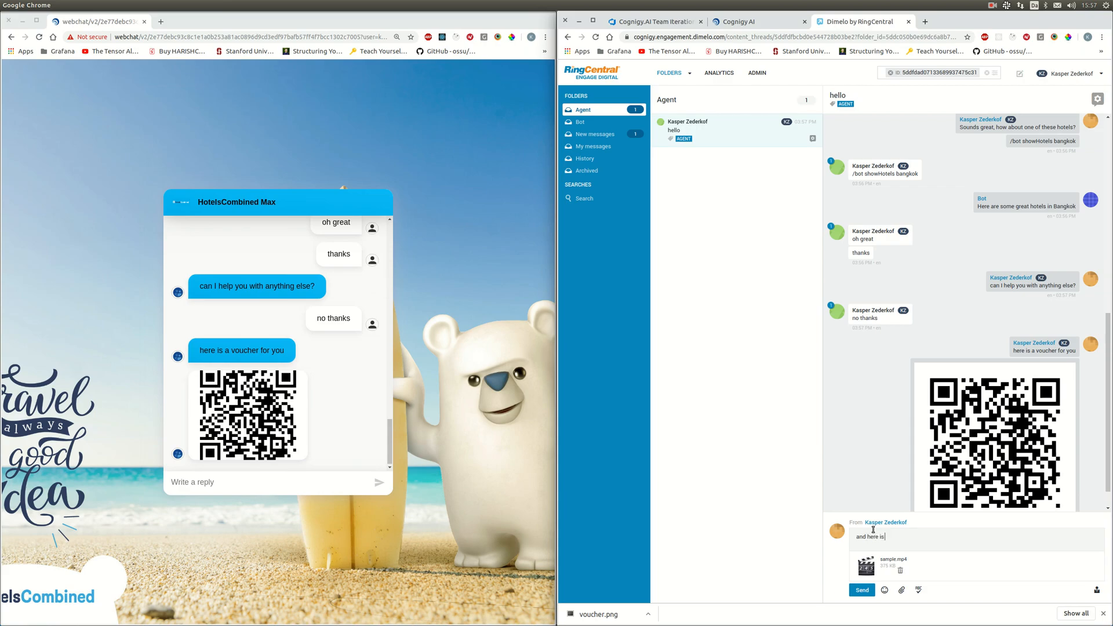
text(video and with that I will let yo)
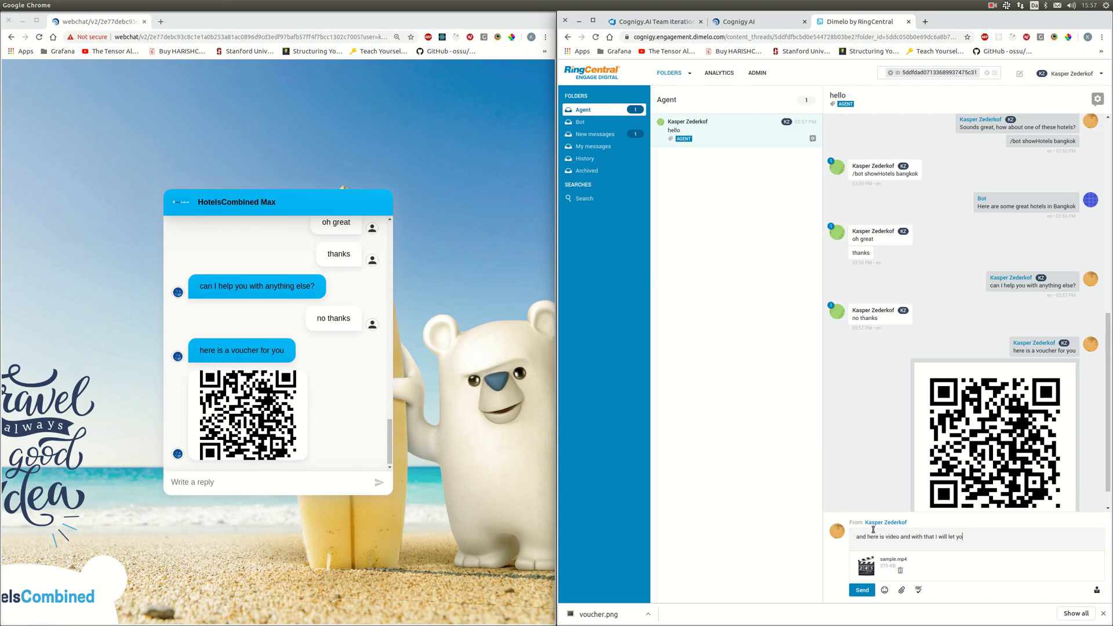
text(go...)
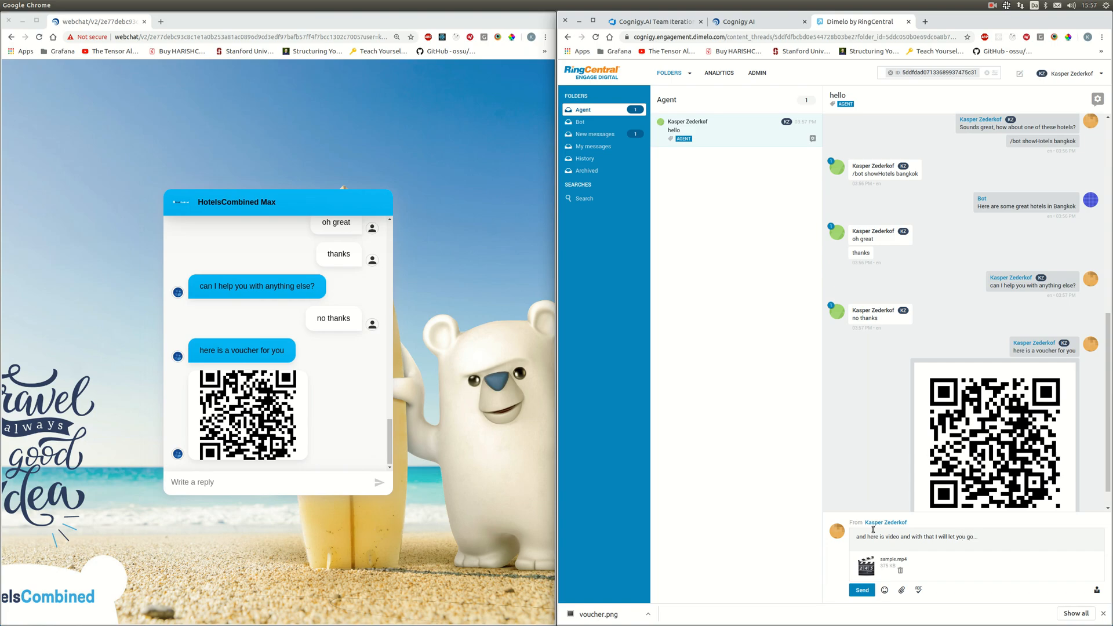
click(861, 590)
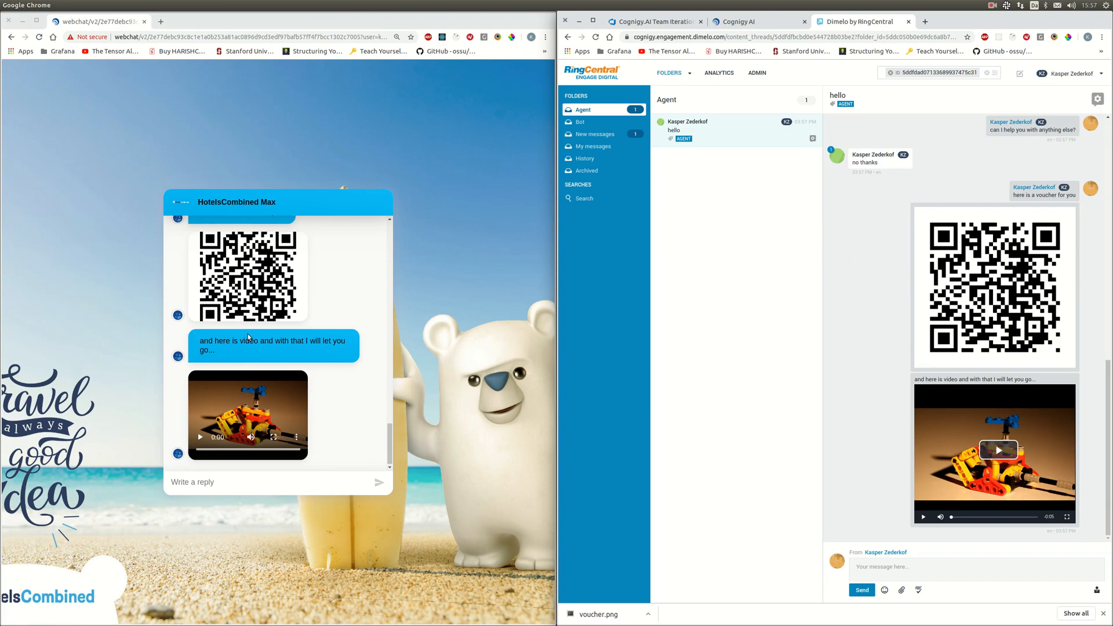
click(201, 437)
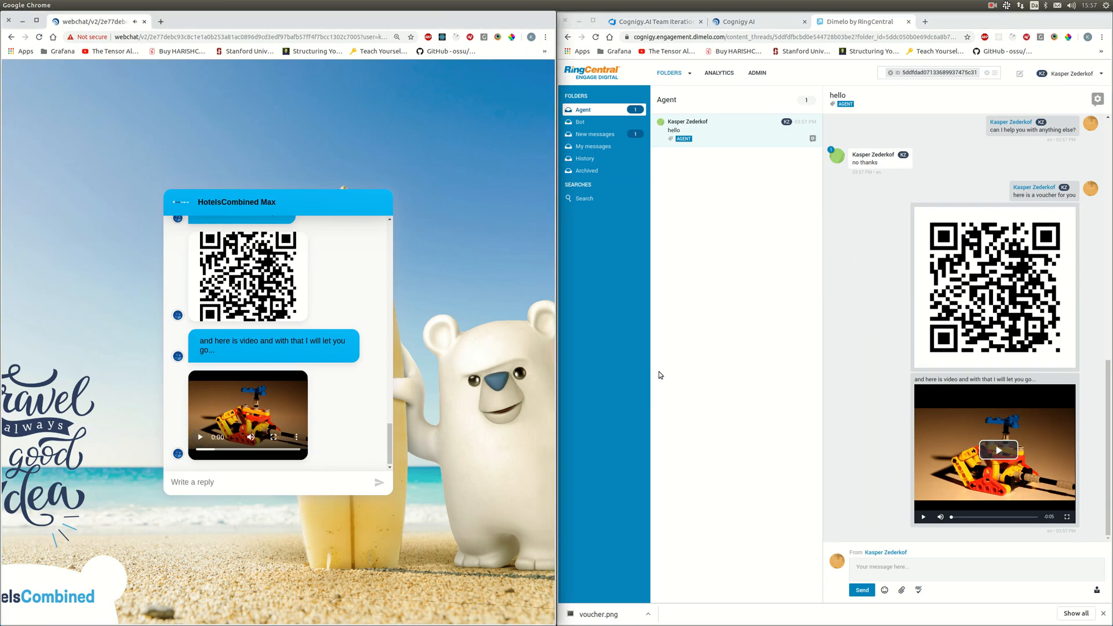
mouse_move(921, 159)
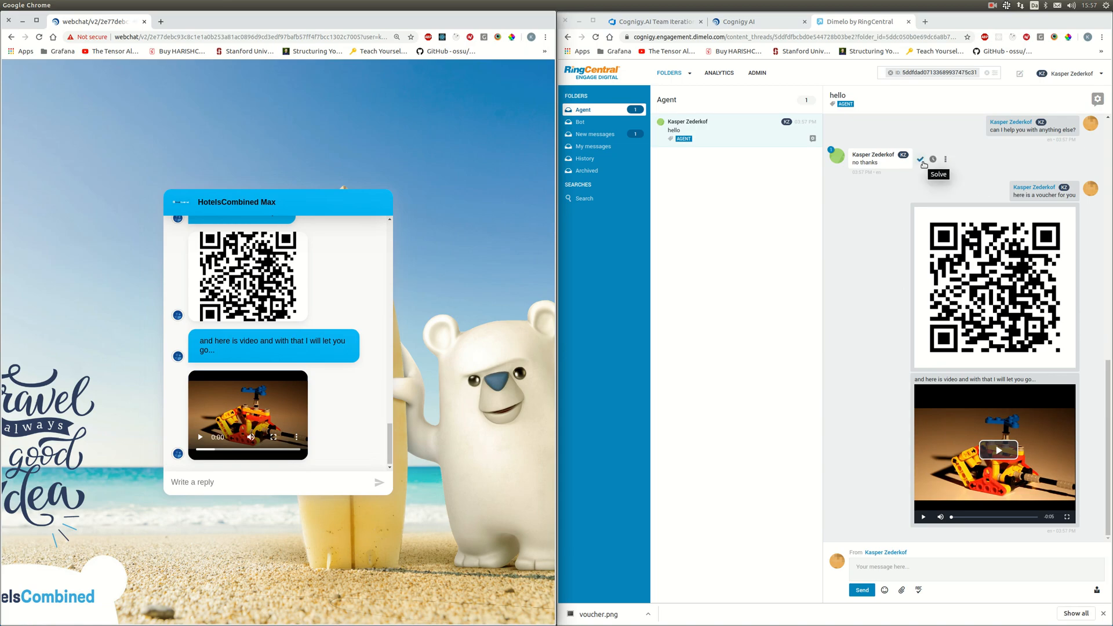
Mark the customer's conversation as solved so it leaves the Agent folder.
click(922, 158)
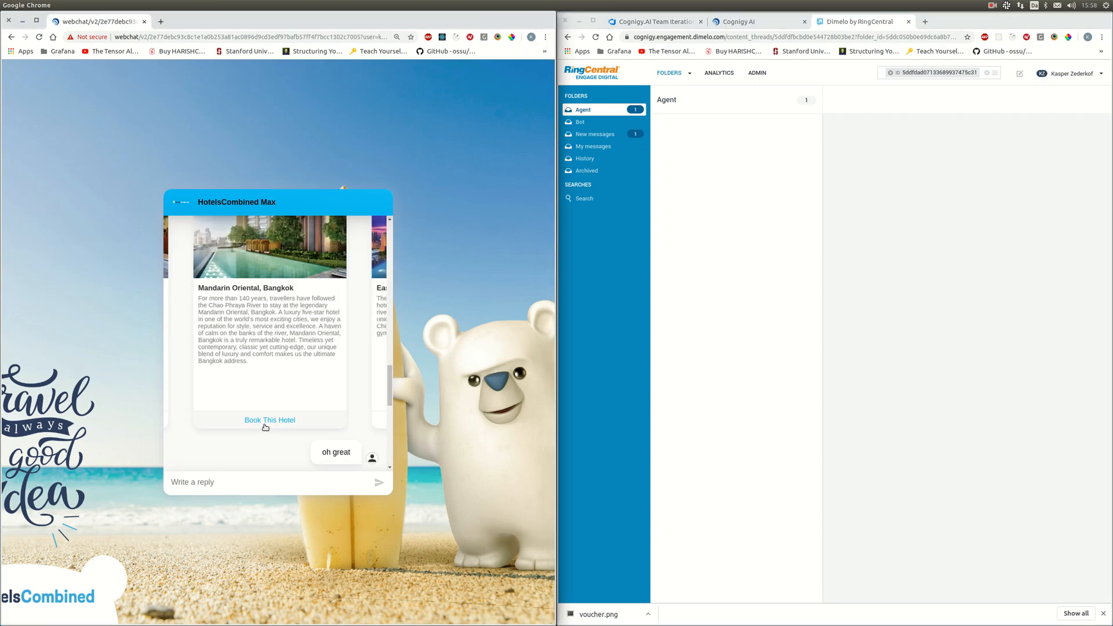
Book the Mandarin Oriental, Bangkok, reply 'yeah', and select November 30, 2019 as arrival date.
click(269, 419)
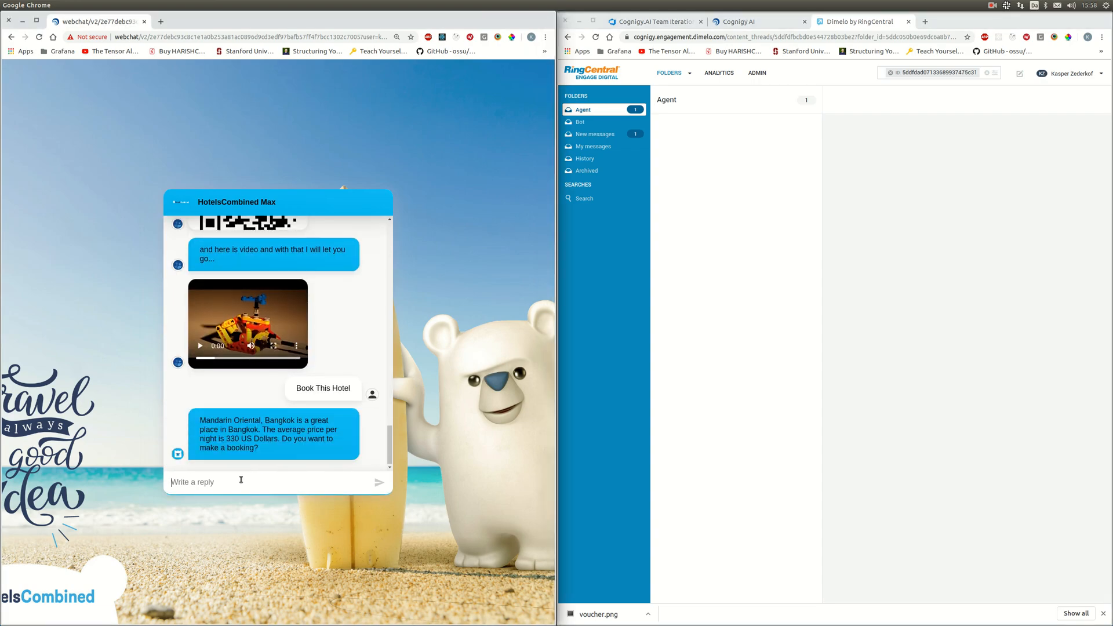
text(y)
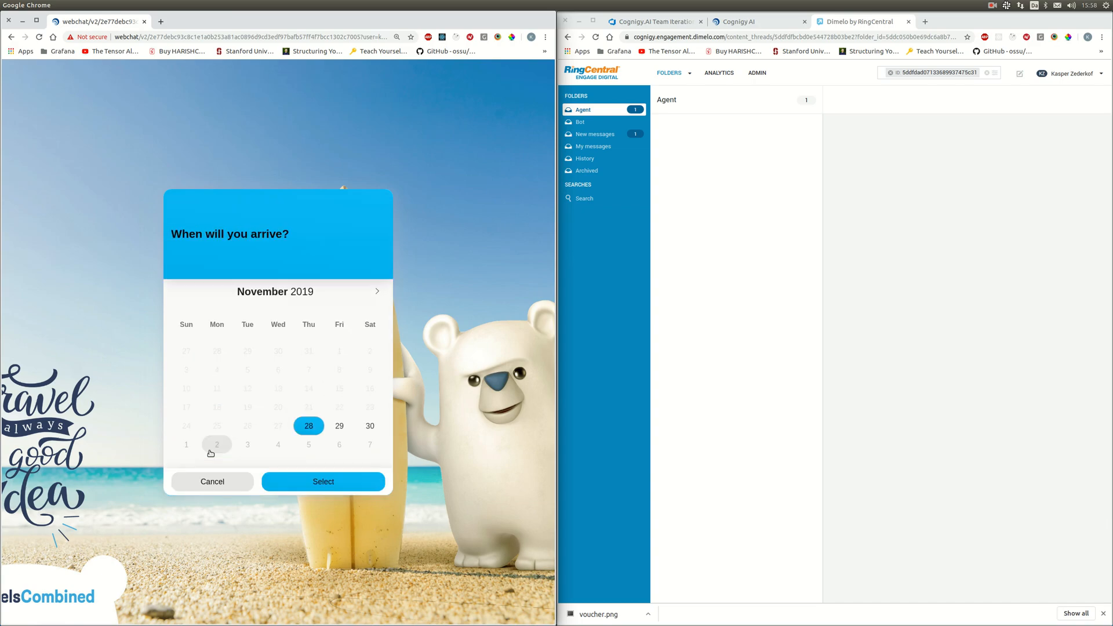
click(370, 426)
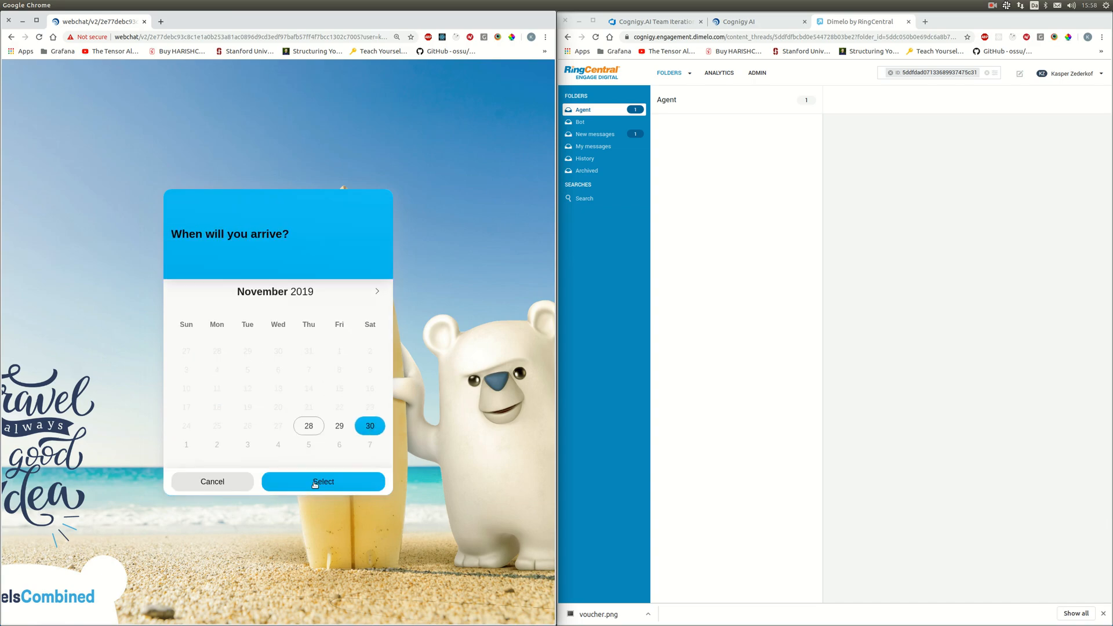
click(324, 481)
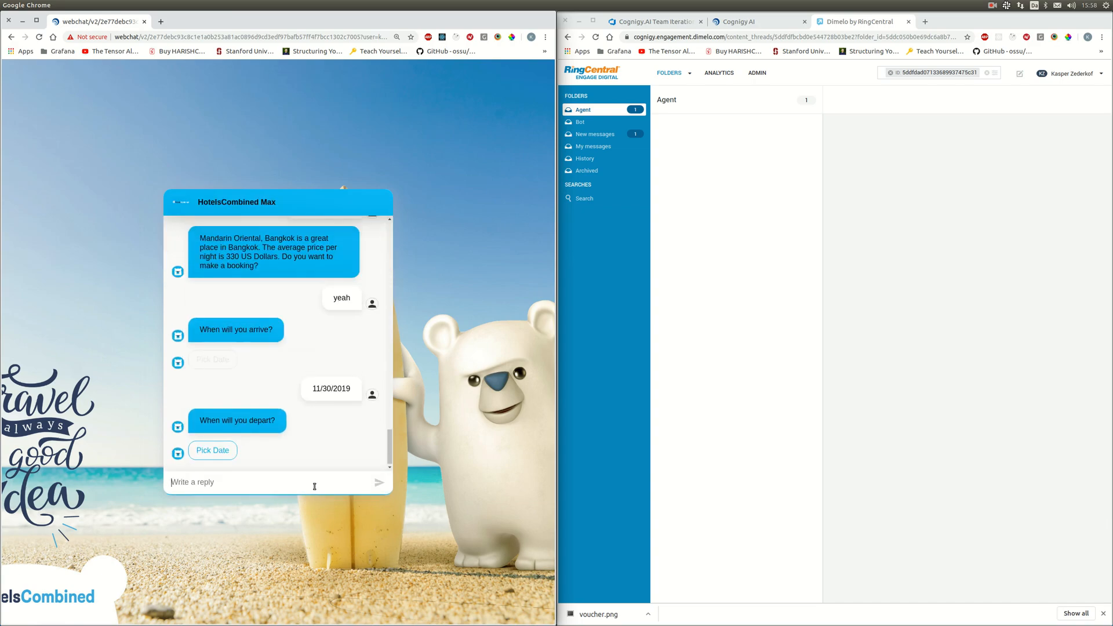